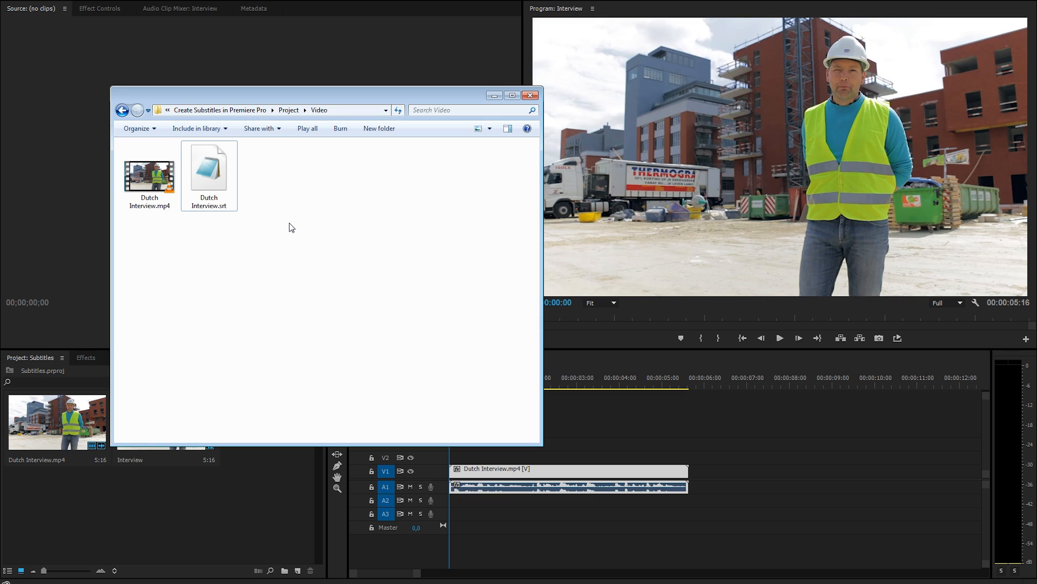
Step: View the two timed English captions of Dutch Interview.srt in Notepad, then select Dutch Interview.mp4
double_click(210, 168)
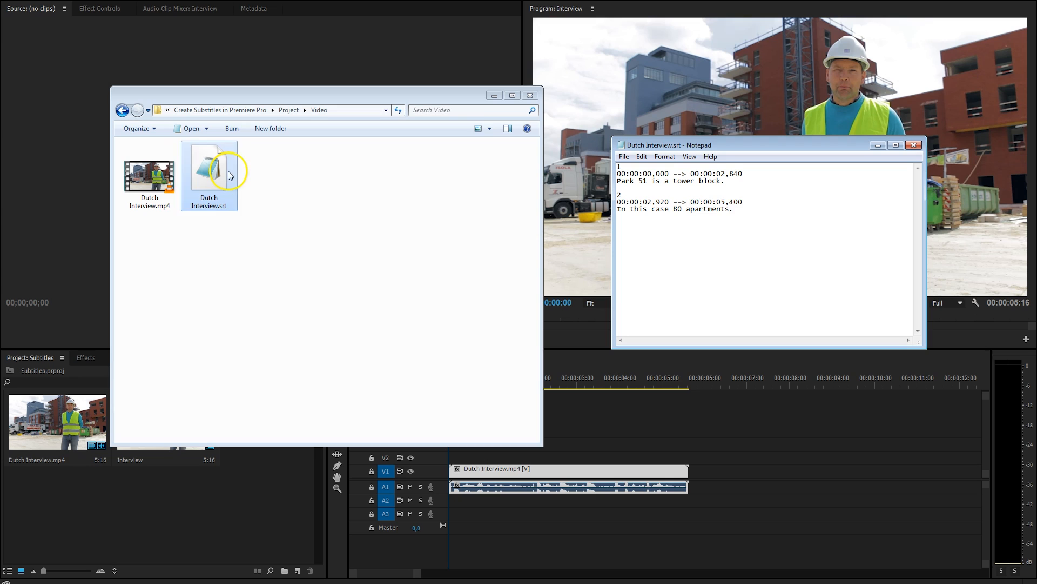
key(ctrl+a)
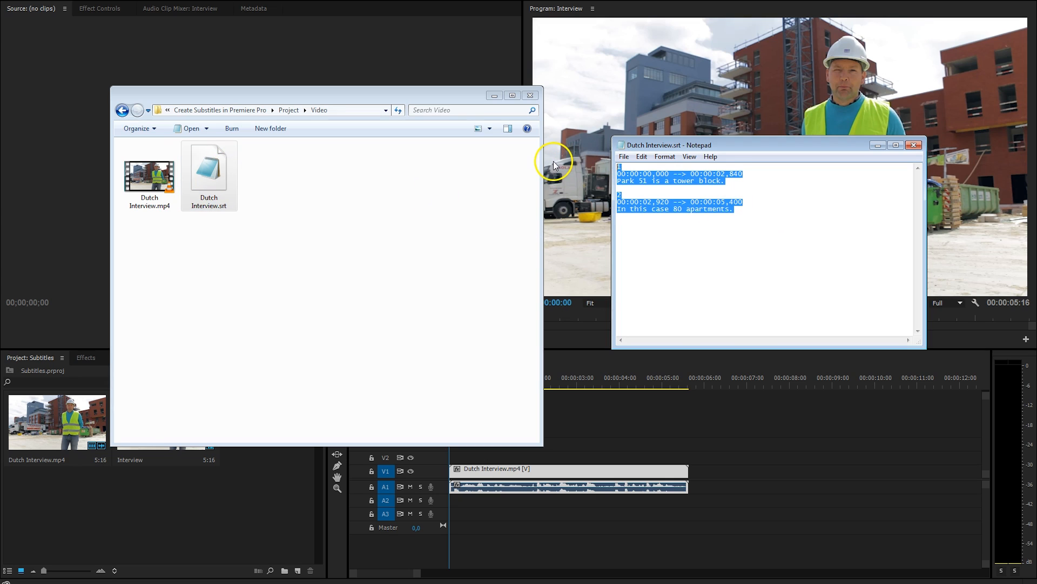
mouse_move(734, 236)
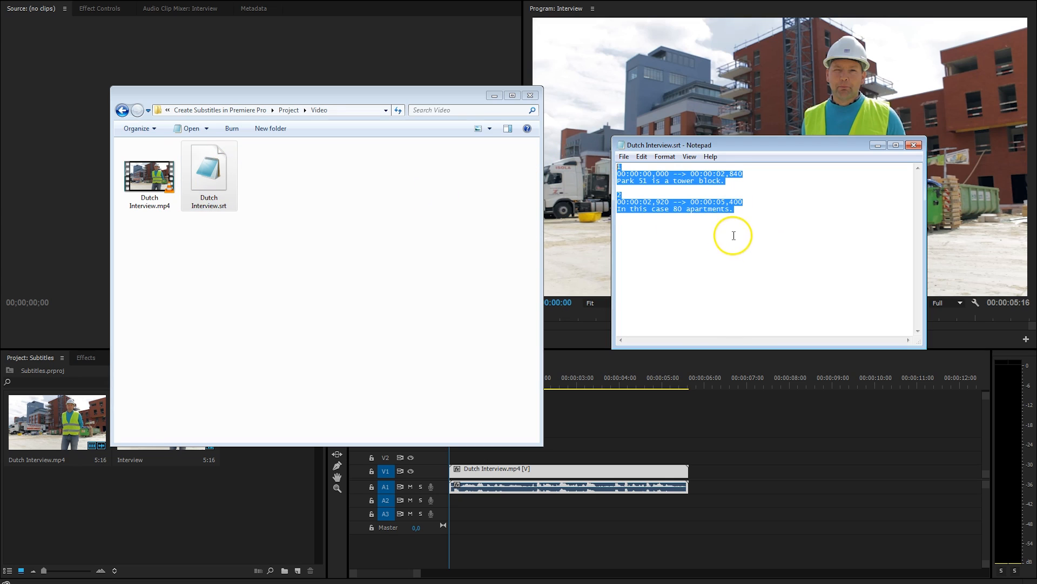
click(737, 224)
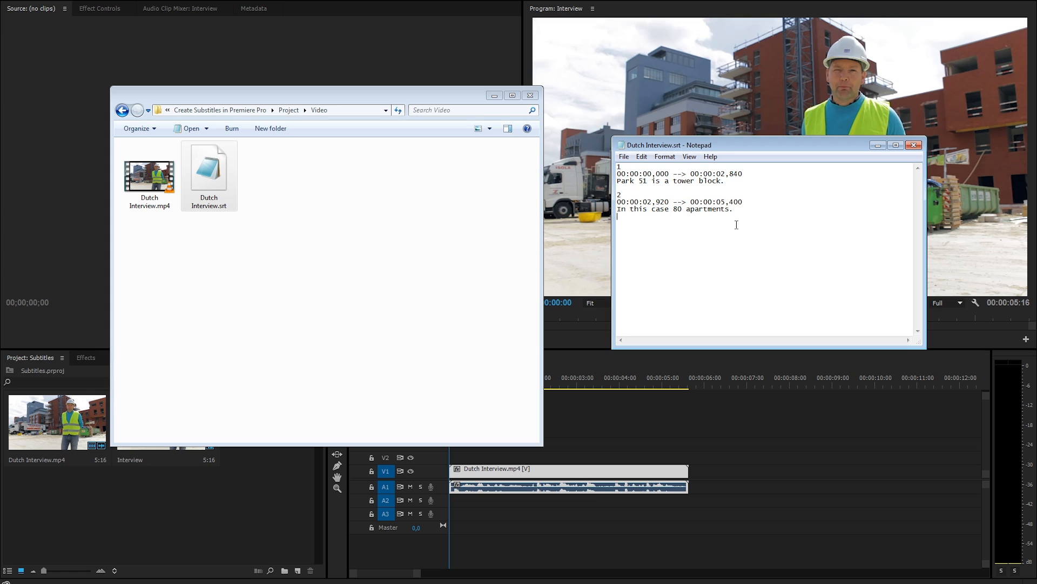
click(150, 172)
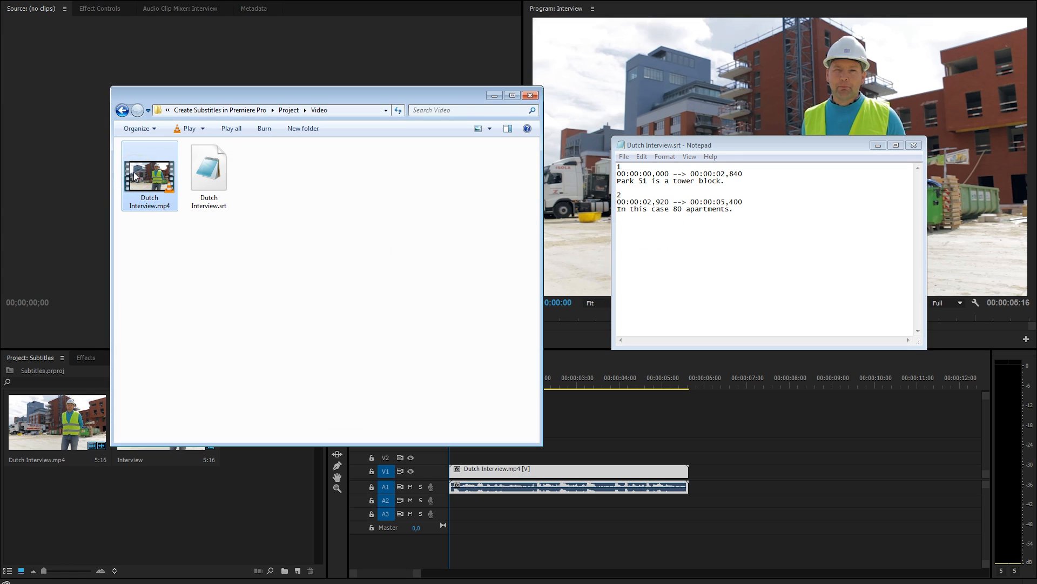
Step: Play Dutch Interview.mp4 in VLC with its English captions, then disable the subtitle track
double_click(149, 169)
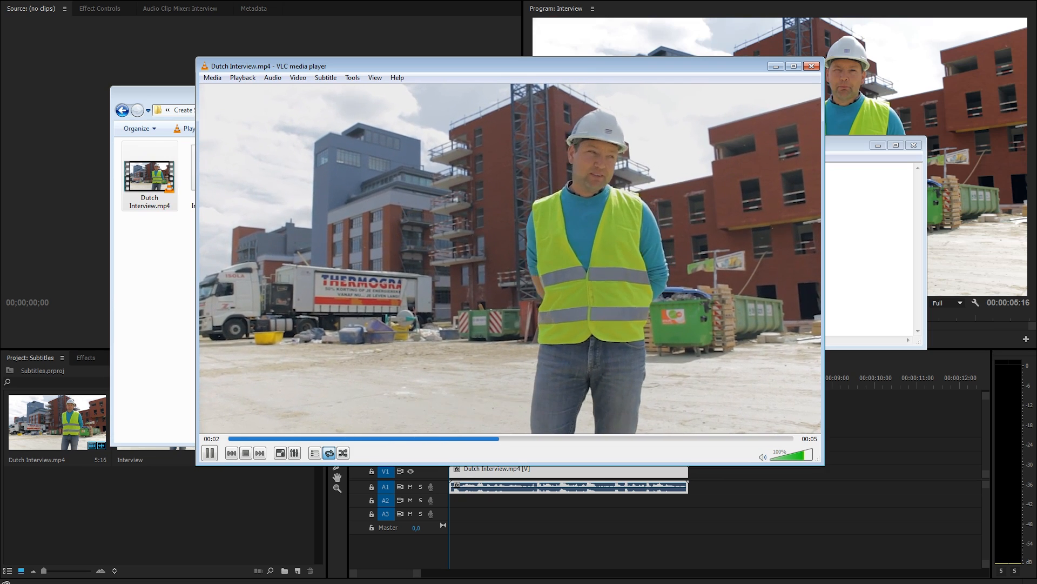
right_click(420, 235)
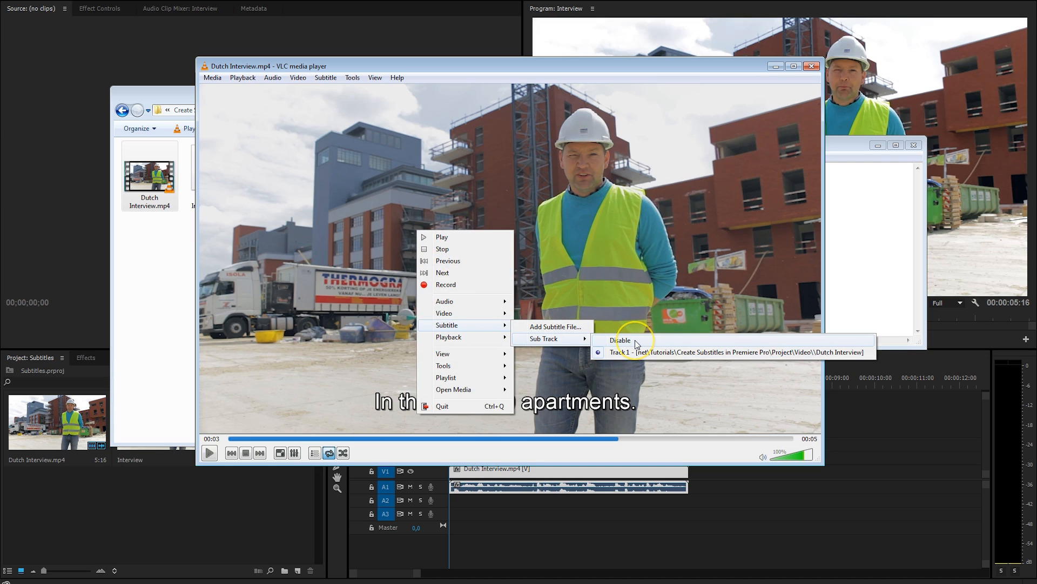
click(619, 340)
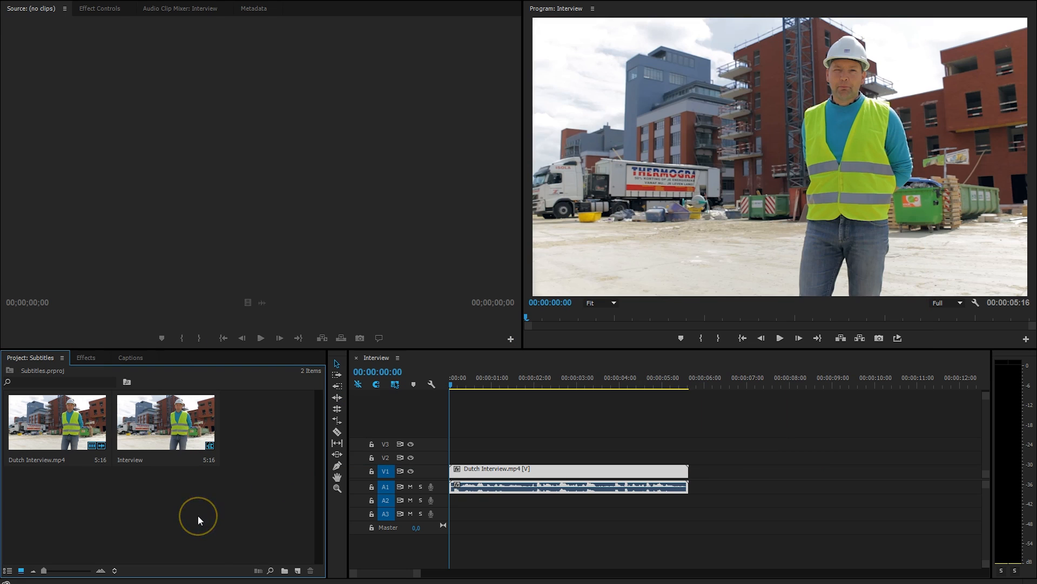
mouse_move(269, 499)
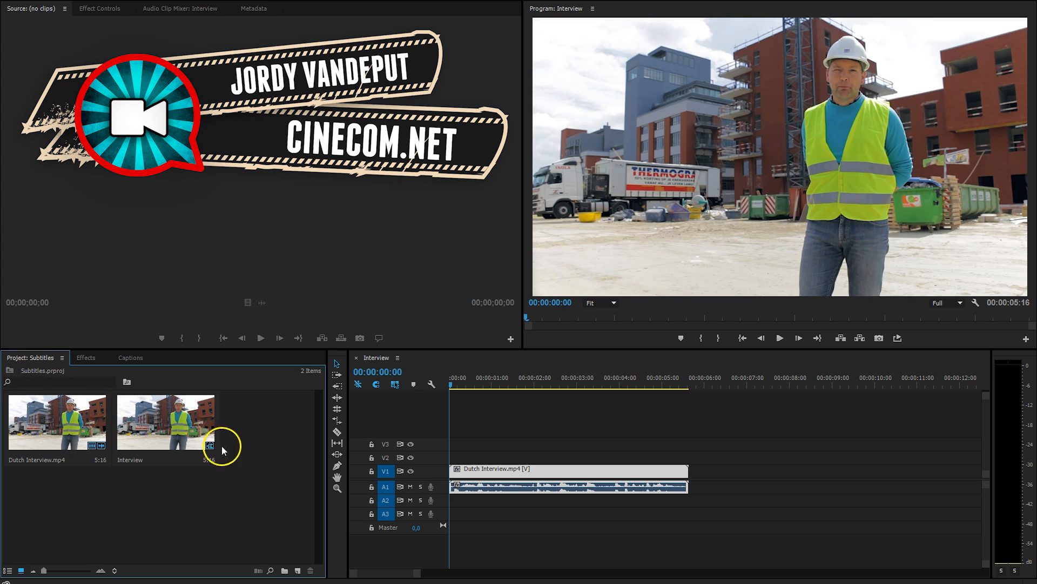
Step: Create a new Captions item using the CEA-708 standard in the Project panel
right_click(221, 450)
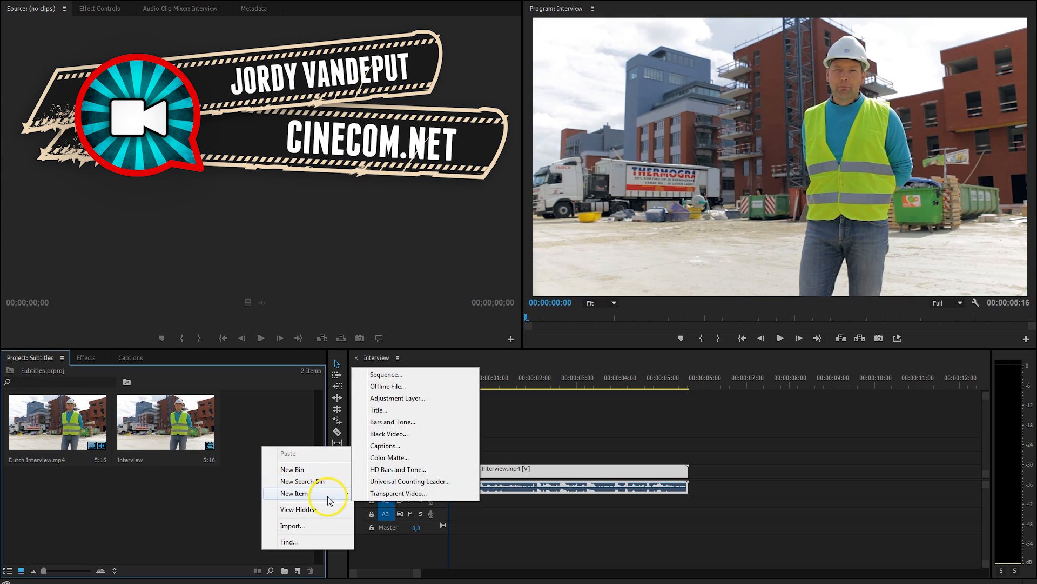
click(386, 445)
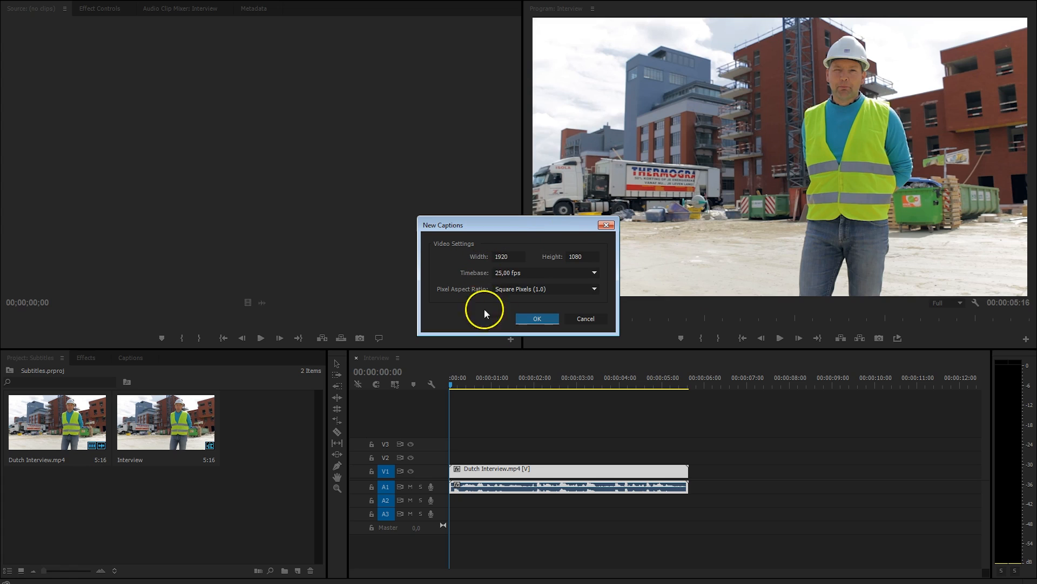
mouse_move(520, 329)
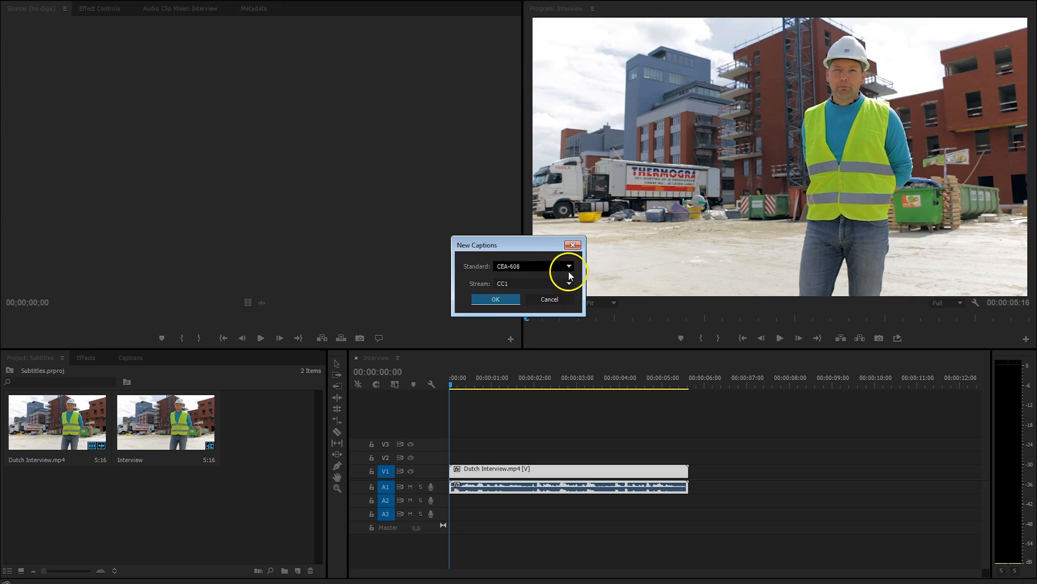
mouse_move(546, 265)
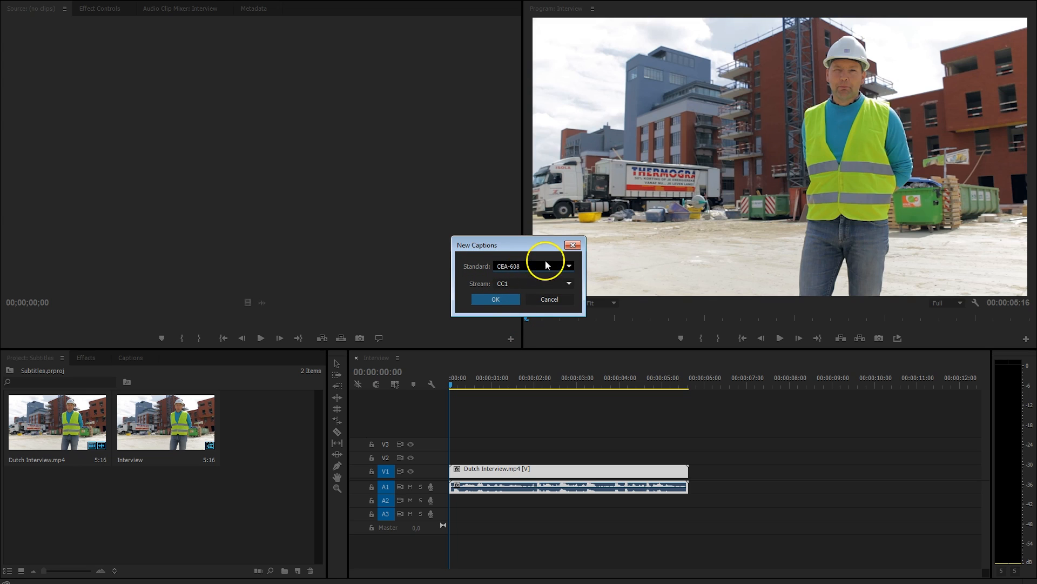
click(567, 265)
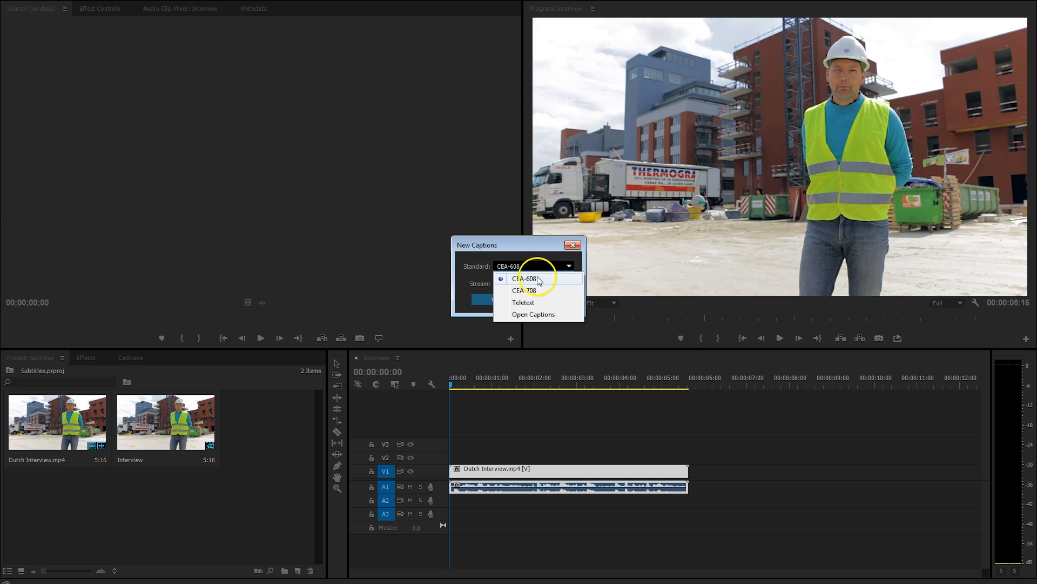
mouse_move(544, 306)
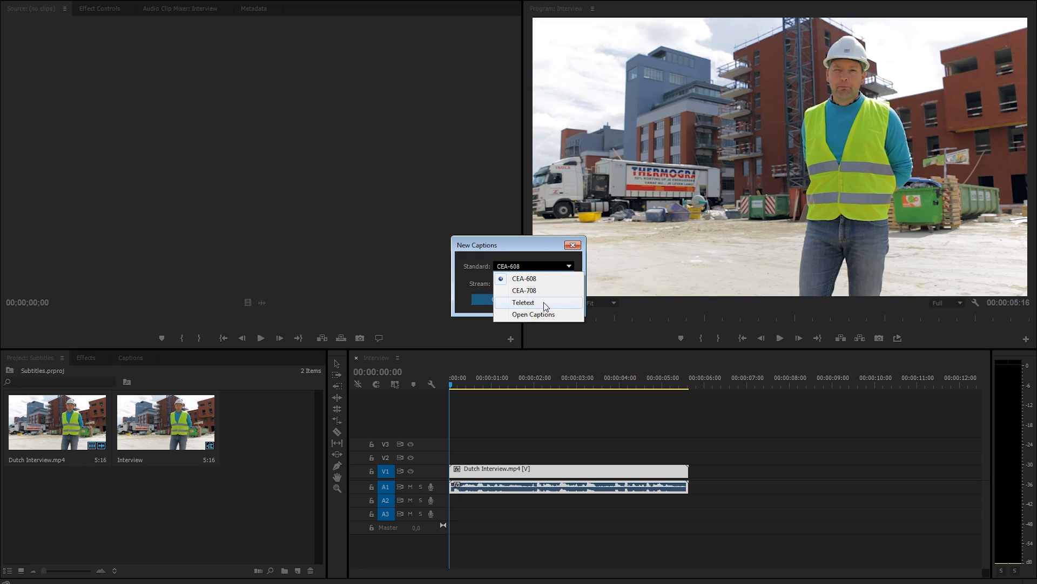
mouse_move(575, 319)
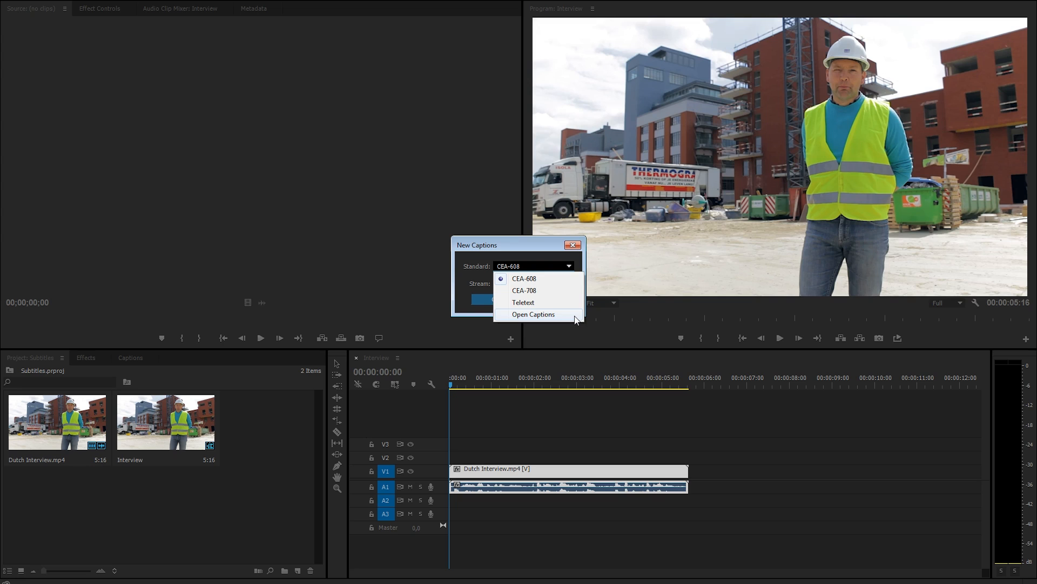
mouse_move(566, 323)
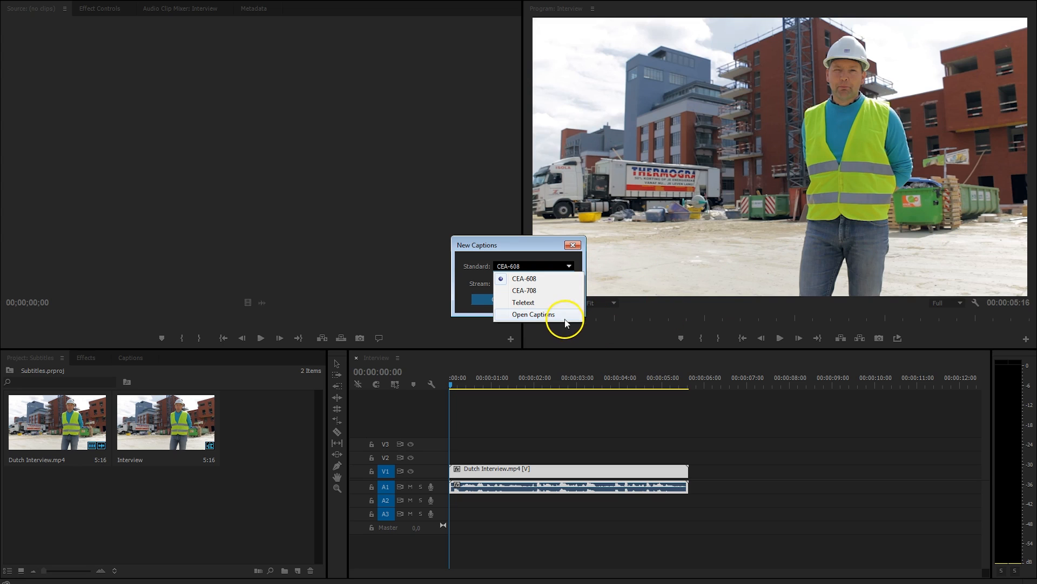
mouse_move(564, 315)
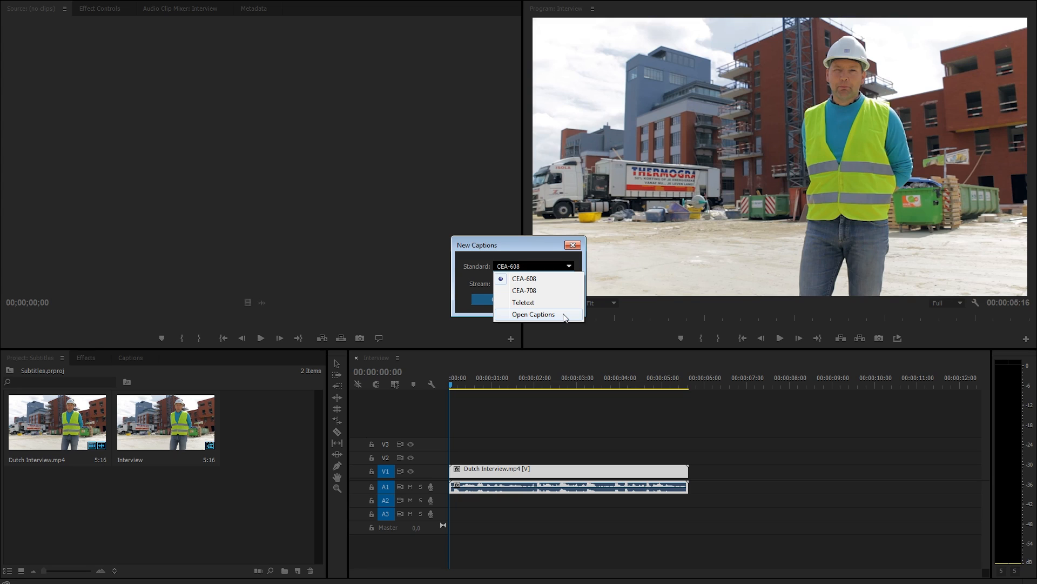
mouse_move(554, 298)
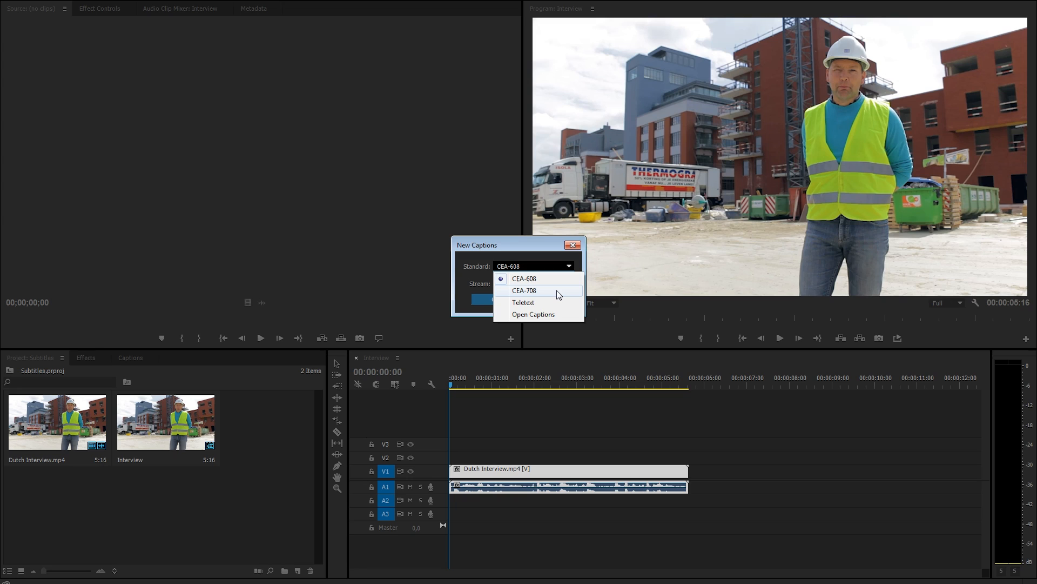
click(524, 289)
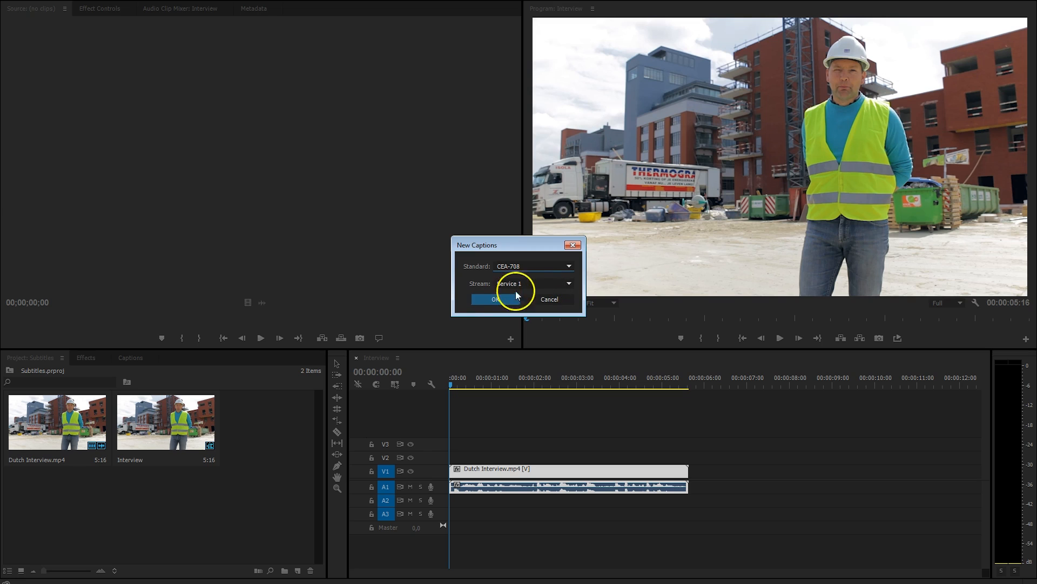
click(493, 299)
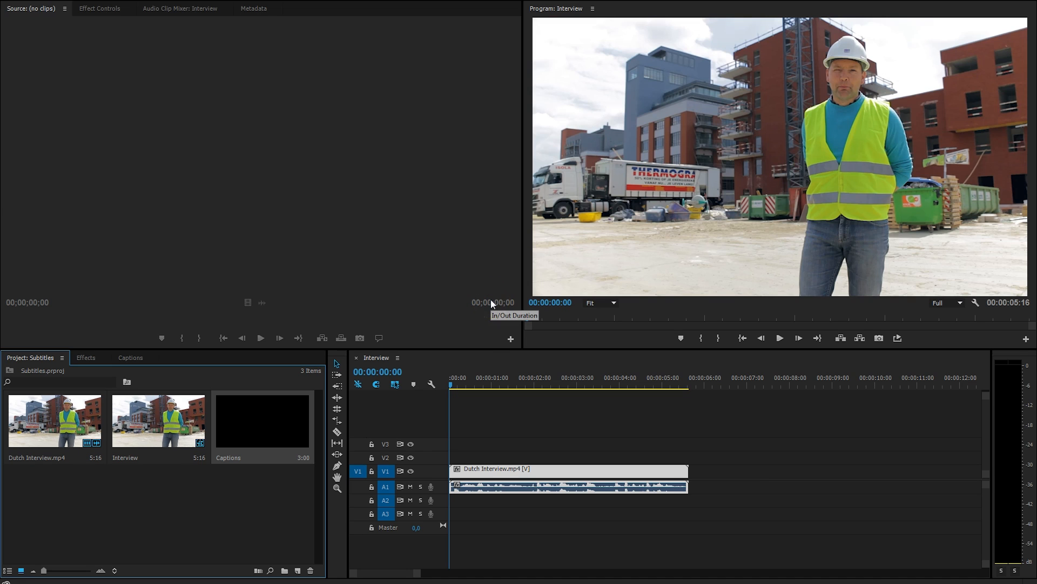
mouse_move(274, 434)
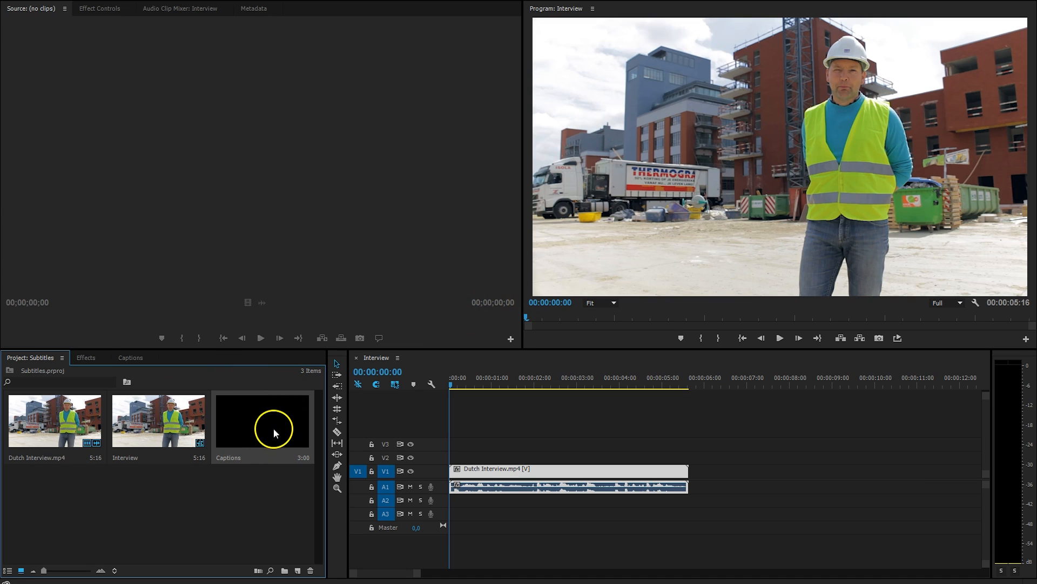
Step: Open the Captions item to show its 00:00:00:00–00:00:03:00 placeholder caption
double_click(262, 420)
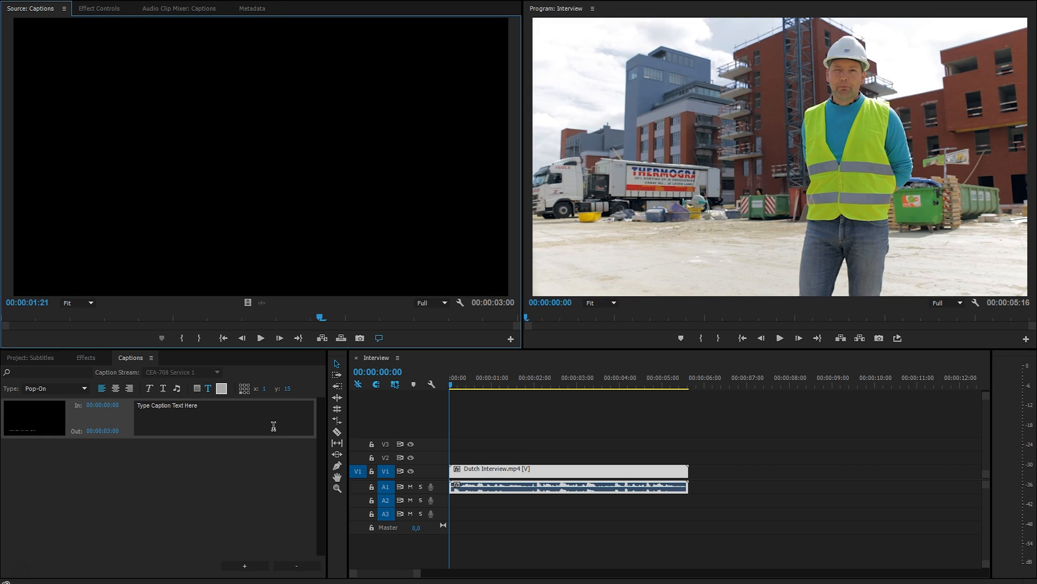
mouse_move(220, 476)
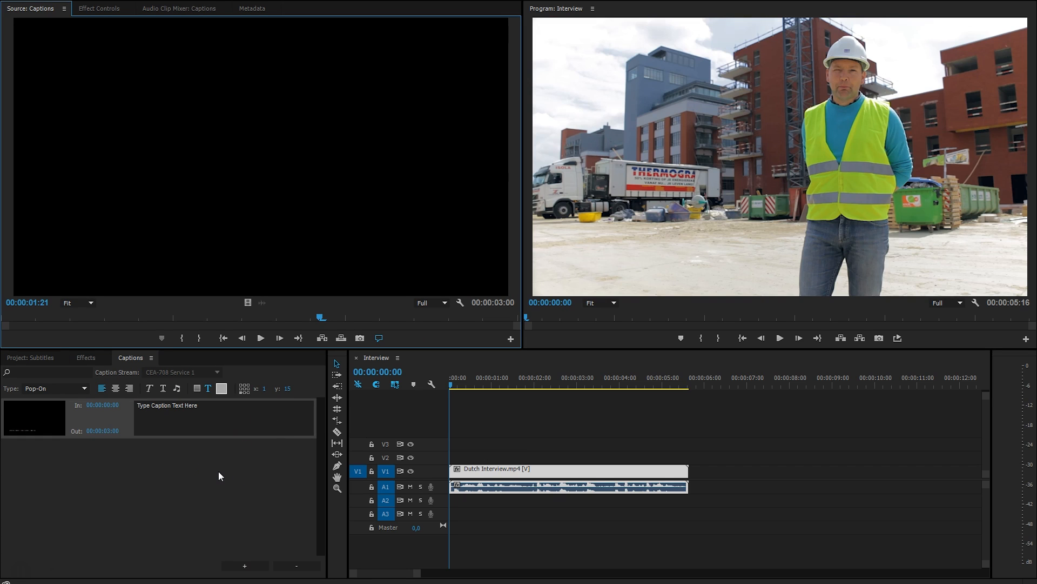
mouse_move(210, 475)
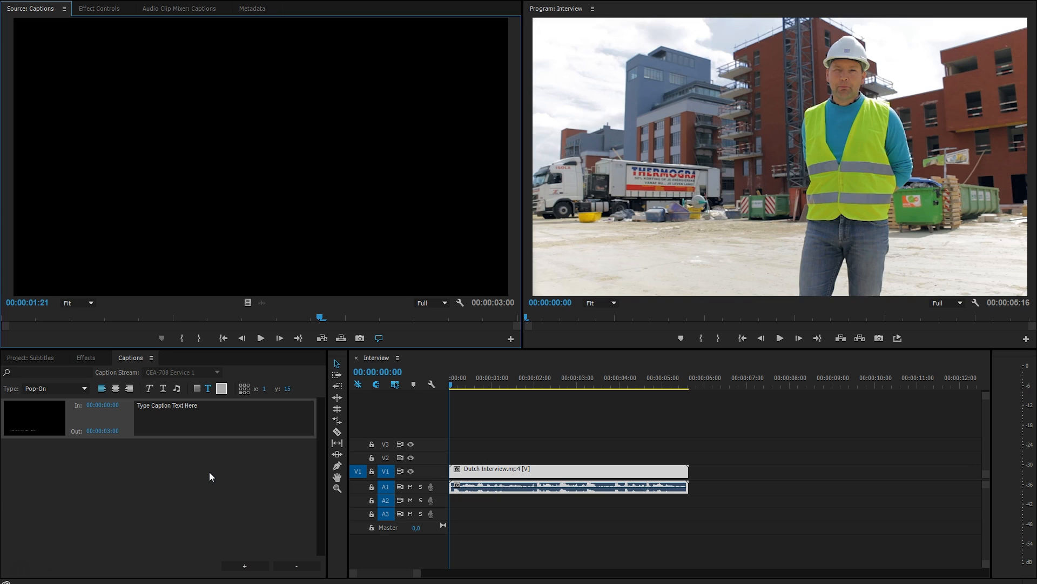
mouse_move(201, 474)
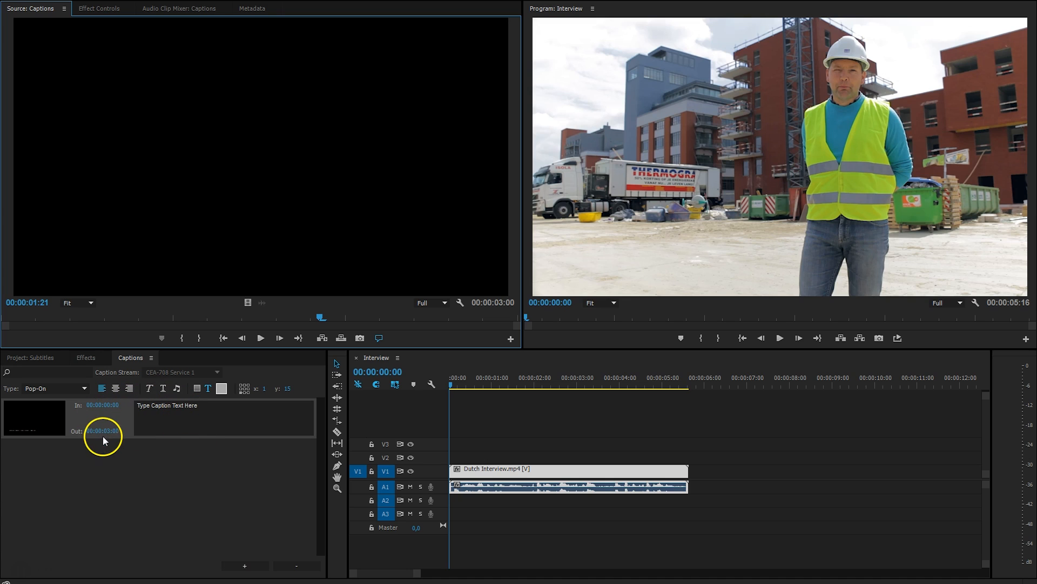
mouse_move(101, 435)
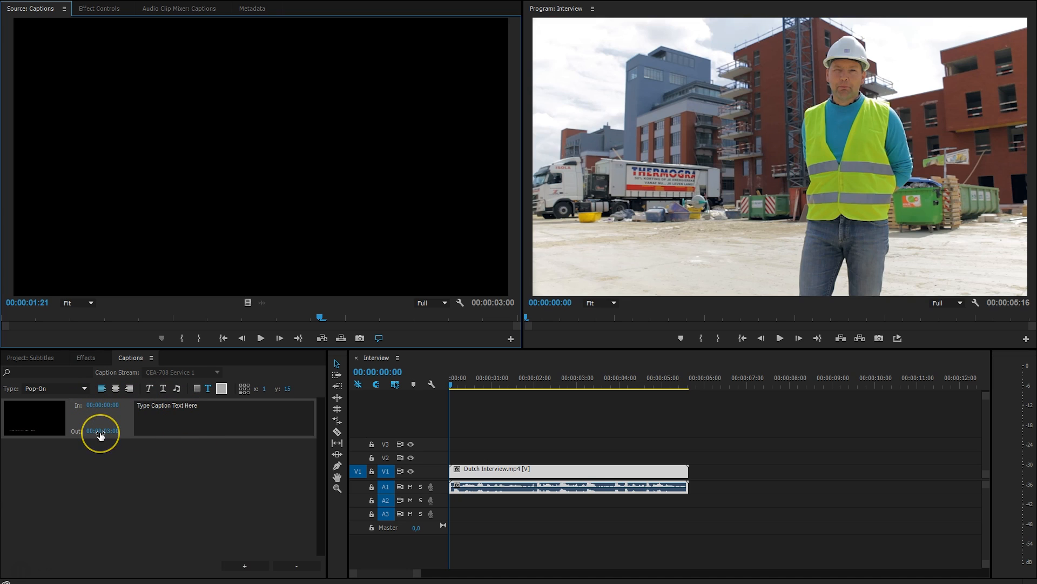
mouse_move(149, 409)
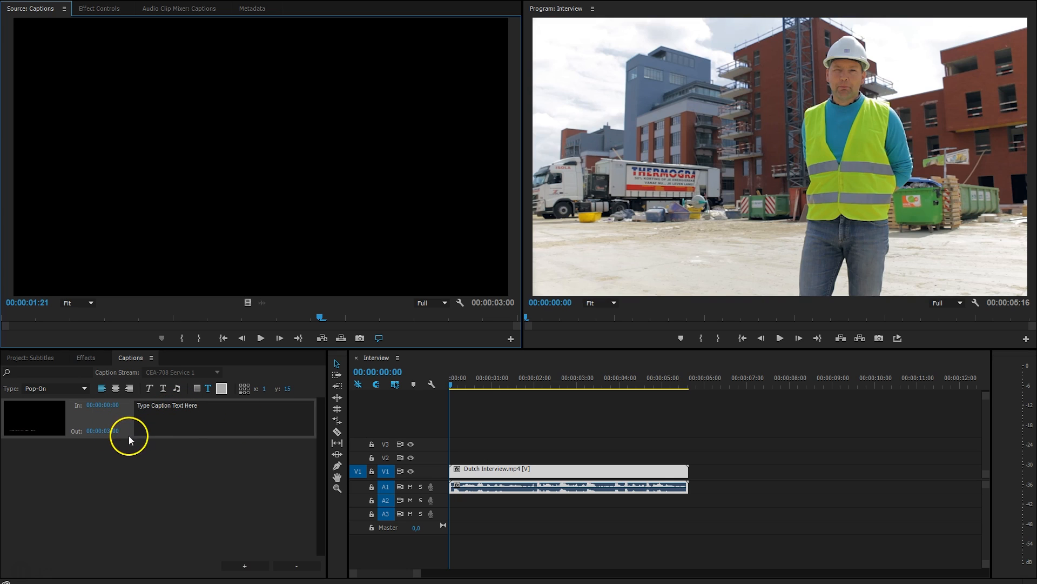
mouse_move(454, 374)
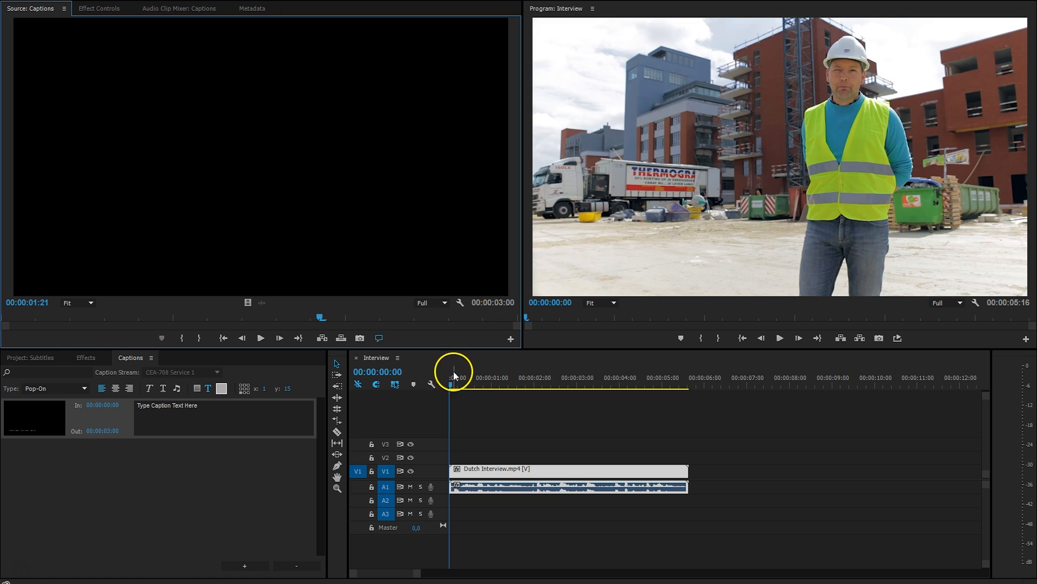
Step: Move the playhead to the clip end and set the caption's Out time to 00:00:05:16
click(695, 377)
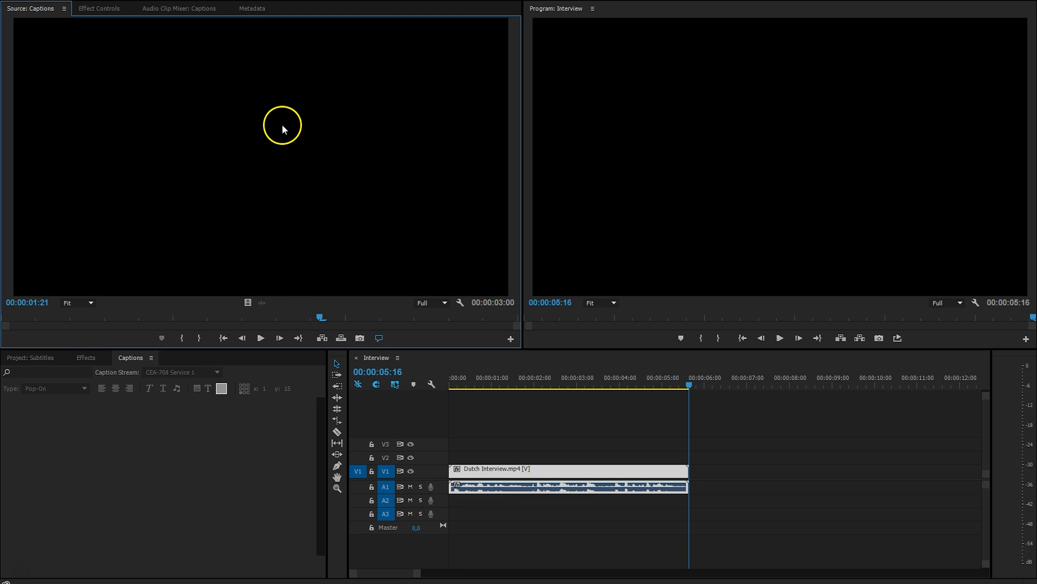
click(244, 566)
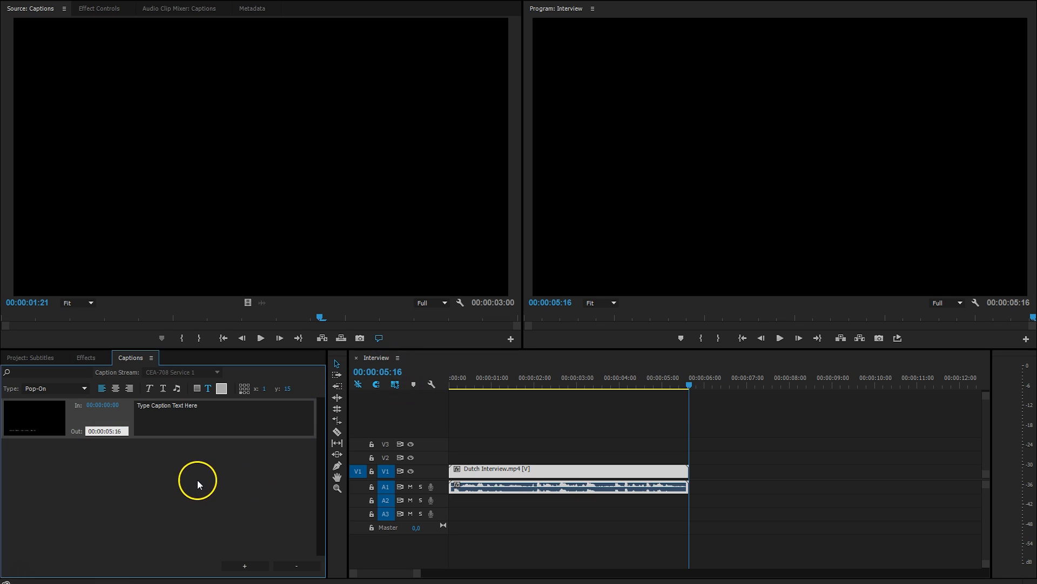
mouse_move(197, 489)
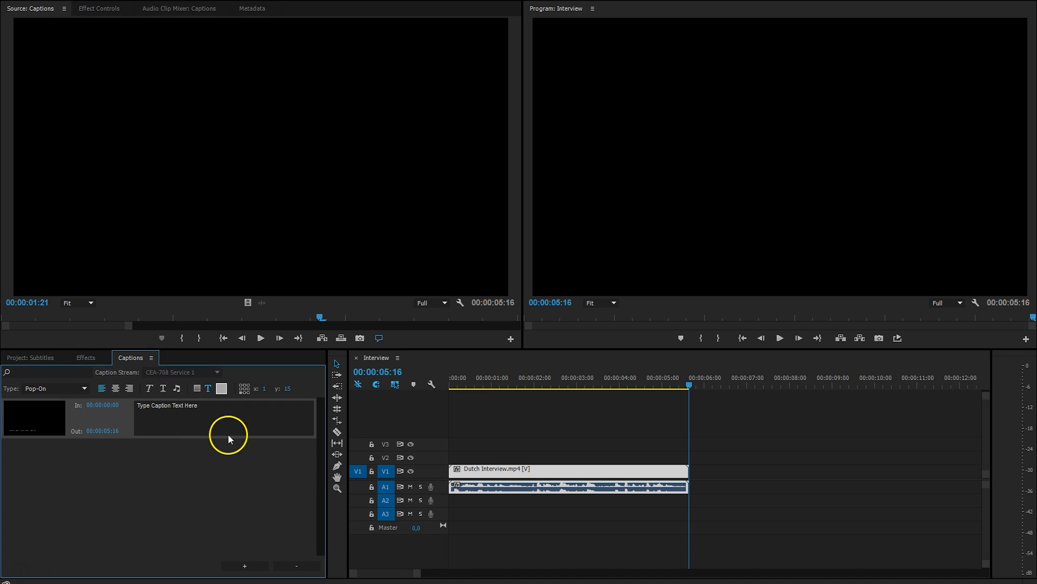
Step: Place the Captions item on V2 above Dutch Interview.mp4, spanning the clip
click(30, 357)
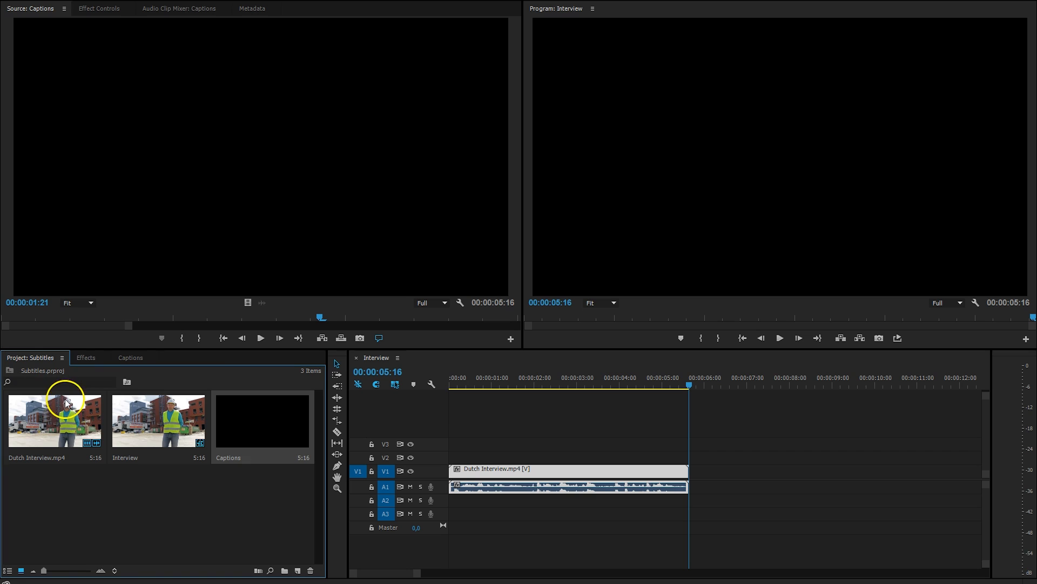
mouse_move(260, 438)
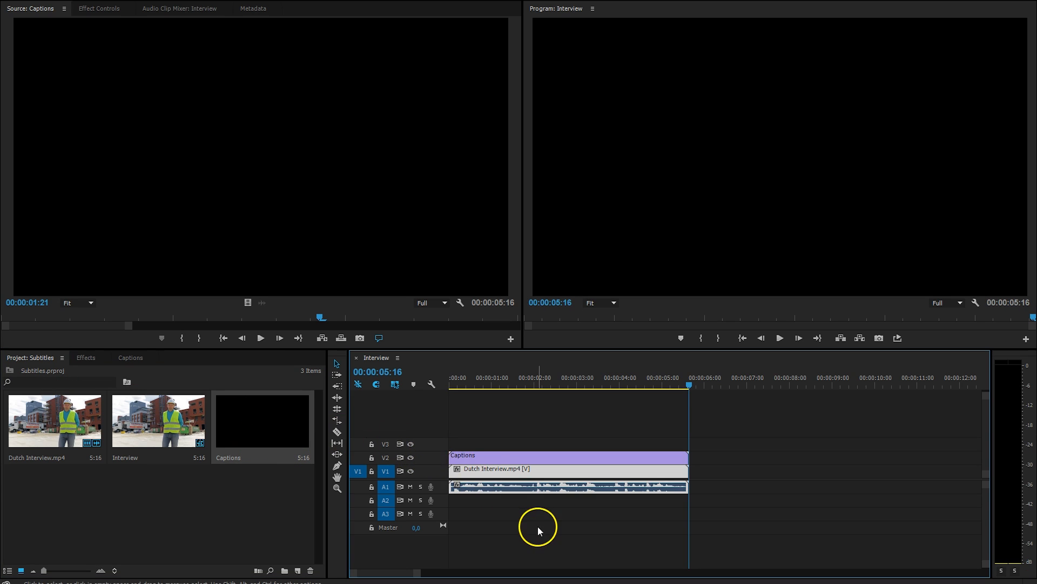
mouse_move(643, 436)
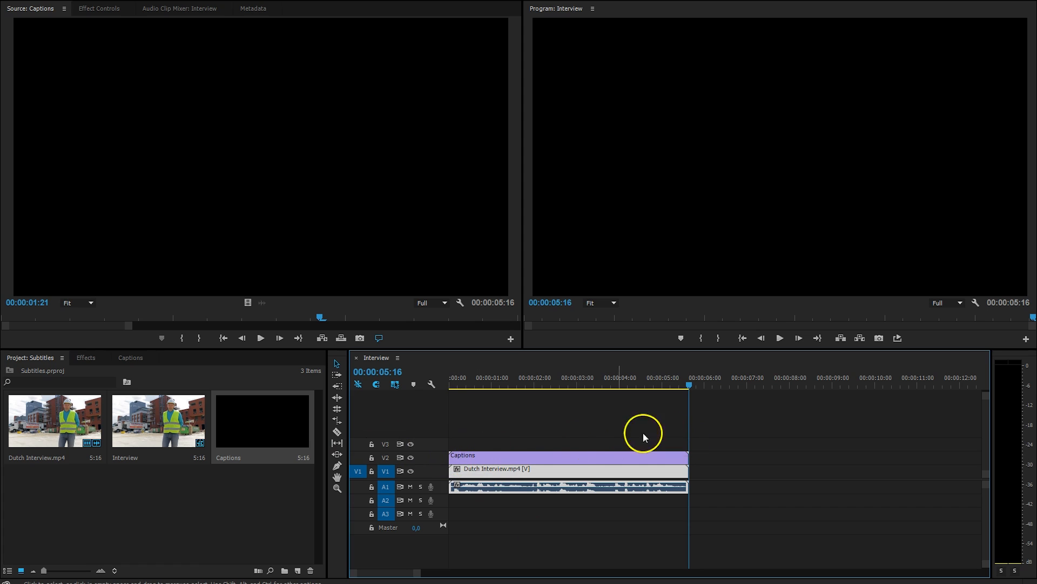
mouse_move(433, 461)
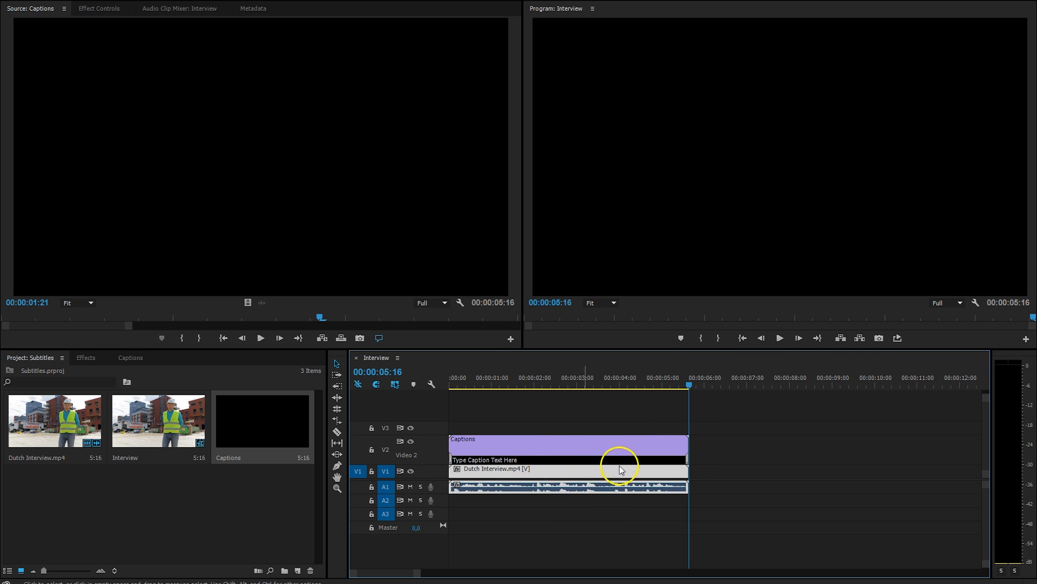
mouse_move(789, 461)
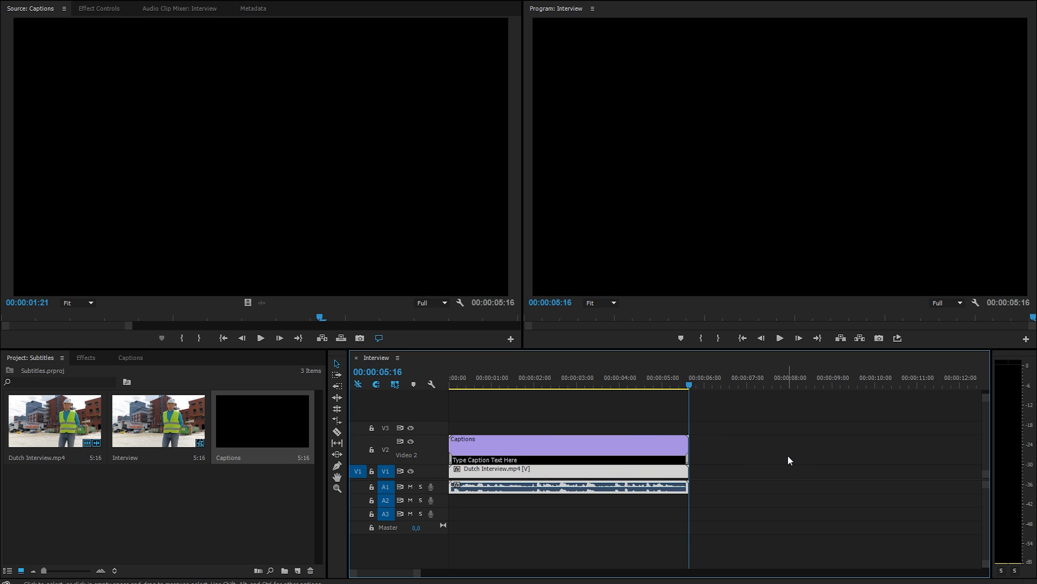
click(520, 383)
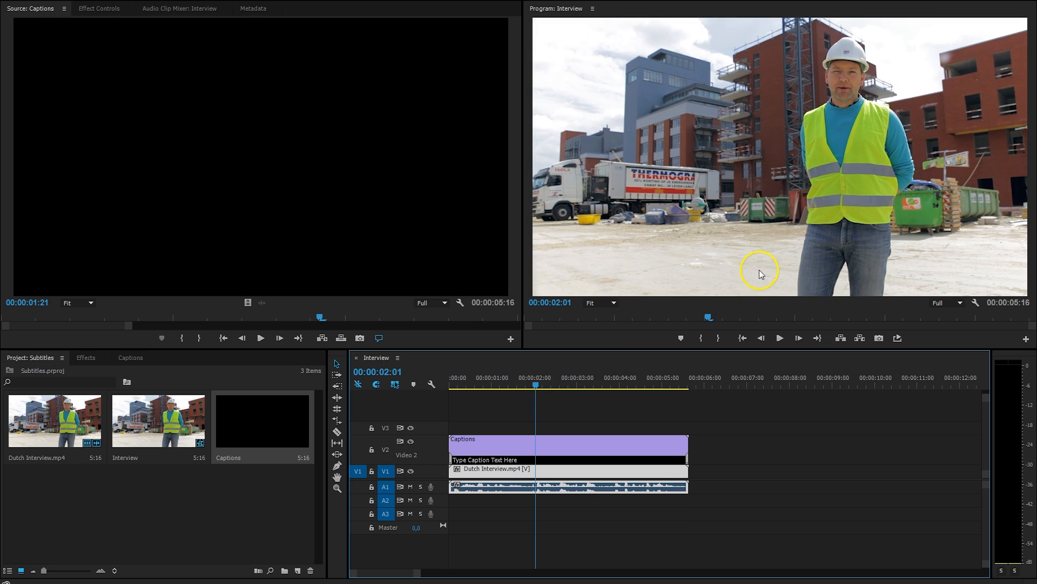
mouse_move(804, 418)
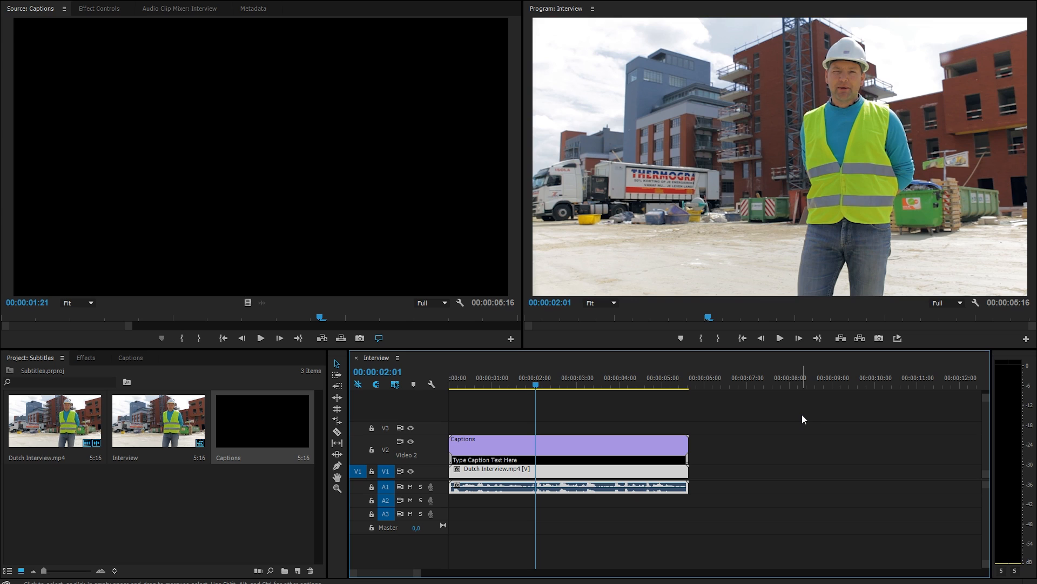
mouse_move(841, 381)
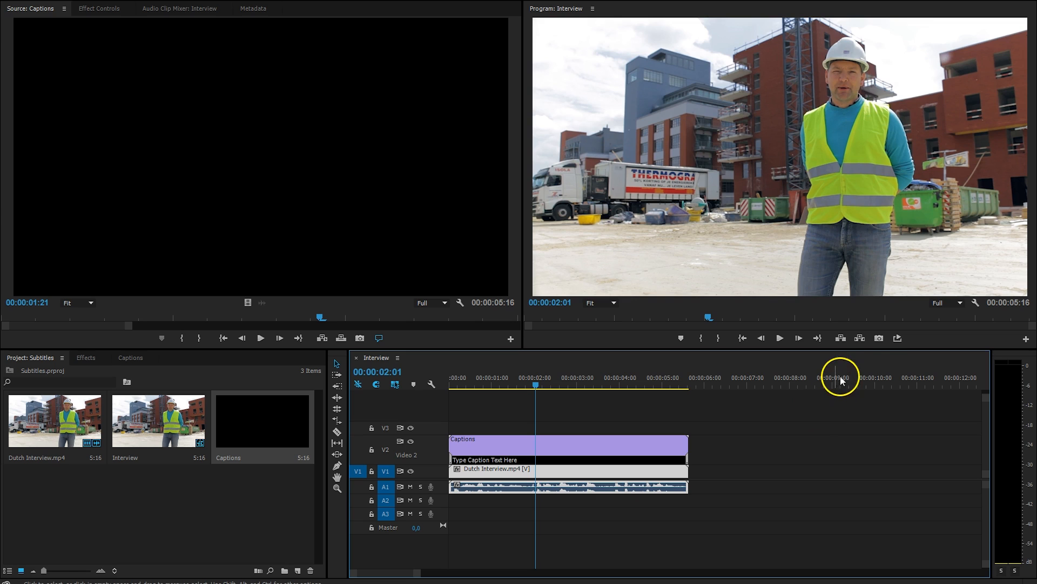
mouse_move(798, 444)
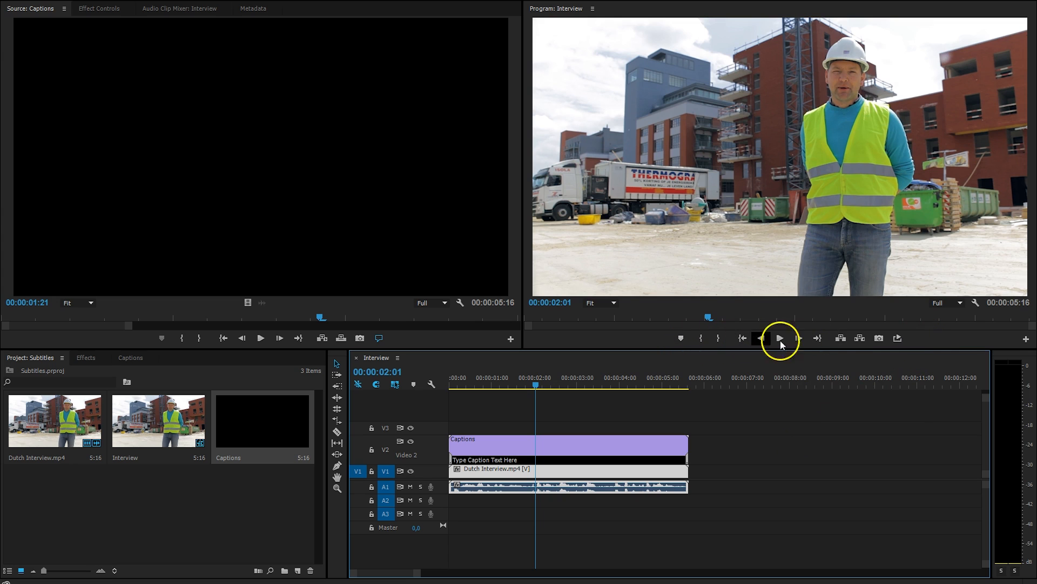
mouse_move(1015, 337)
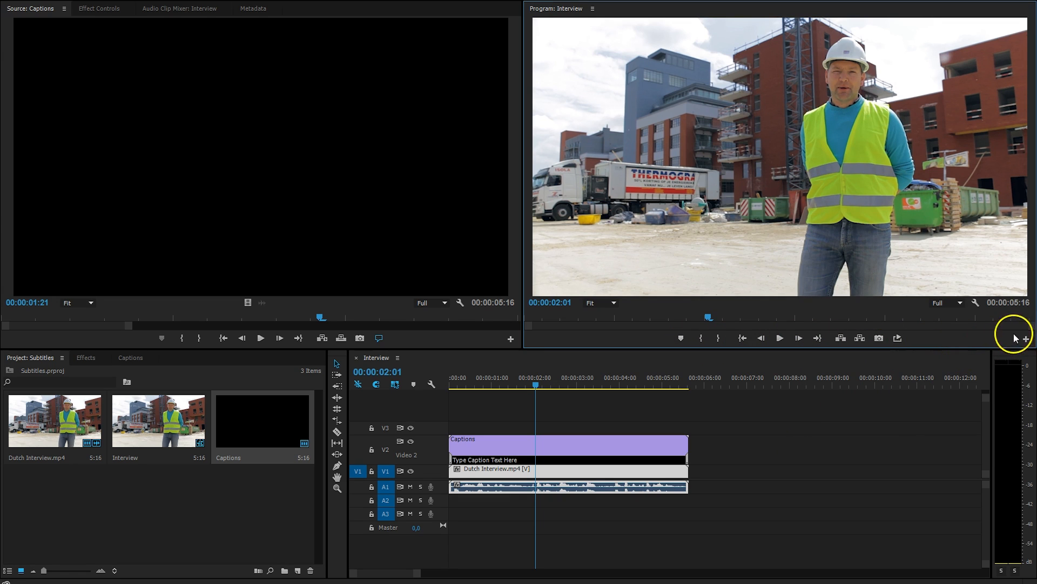
Step: Add the Closed Captions Display button to the Program Monitor's controls
click(1026, 339)
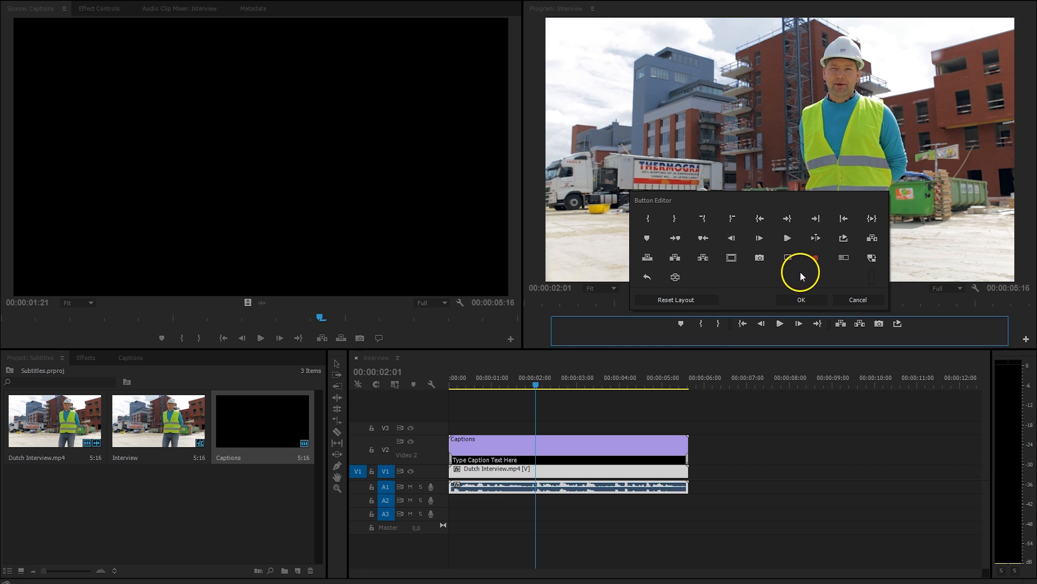
mouse_move(789, 257)
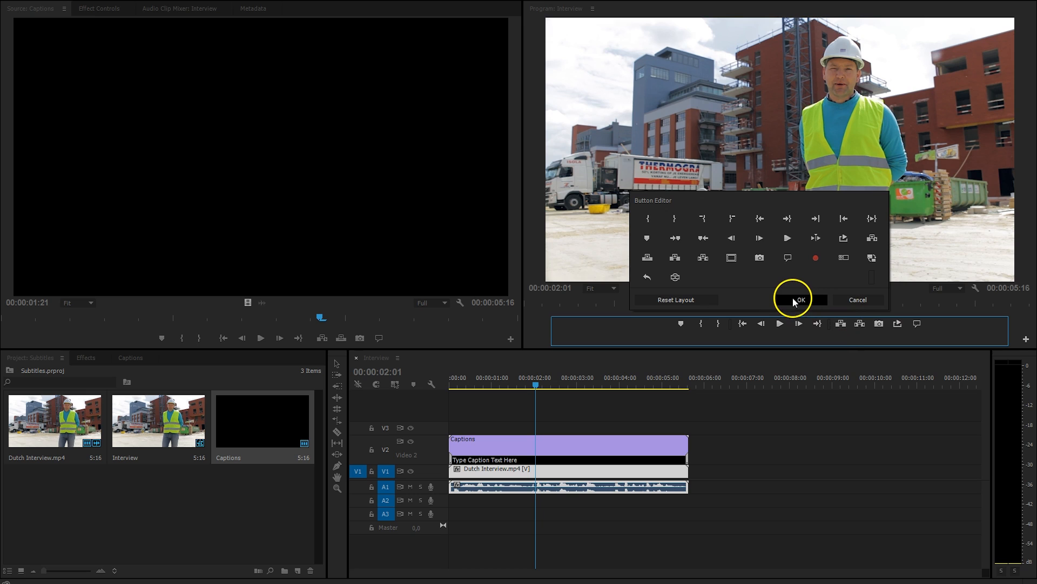
click(799, 300)
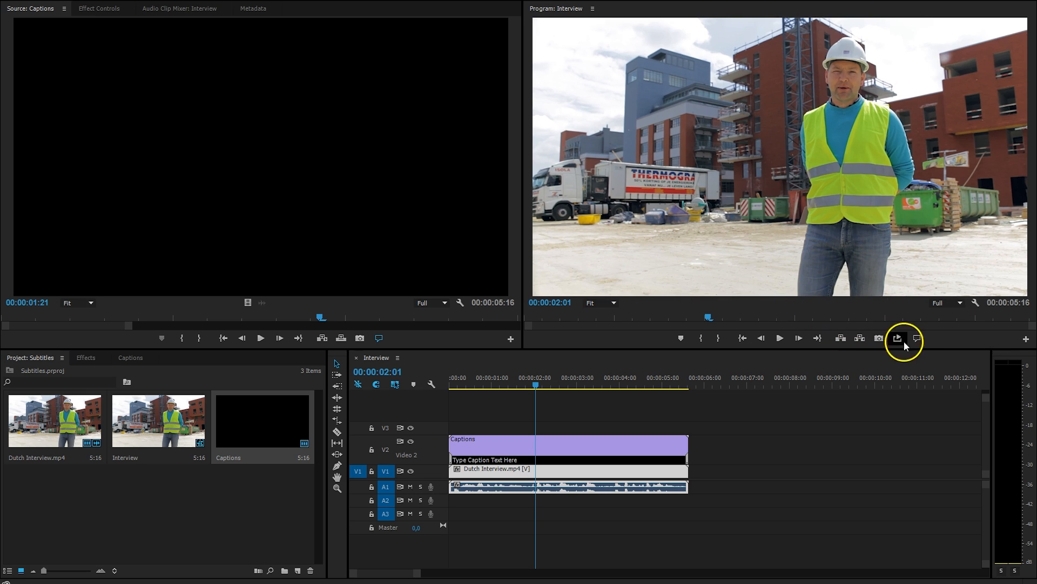
mouse_move(962, 344)
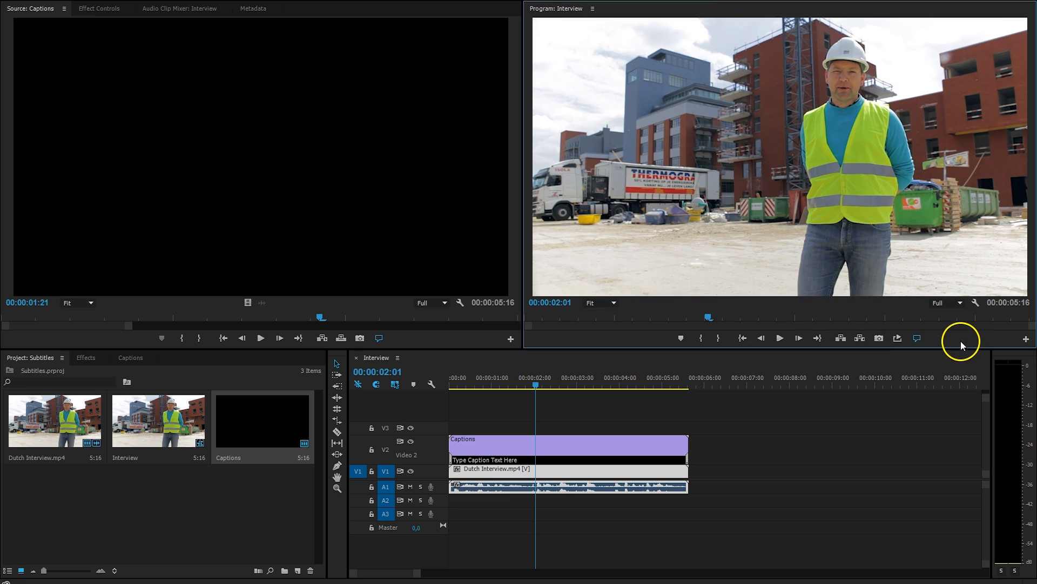
mouse_move(749, 276)
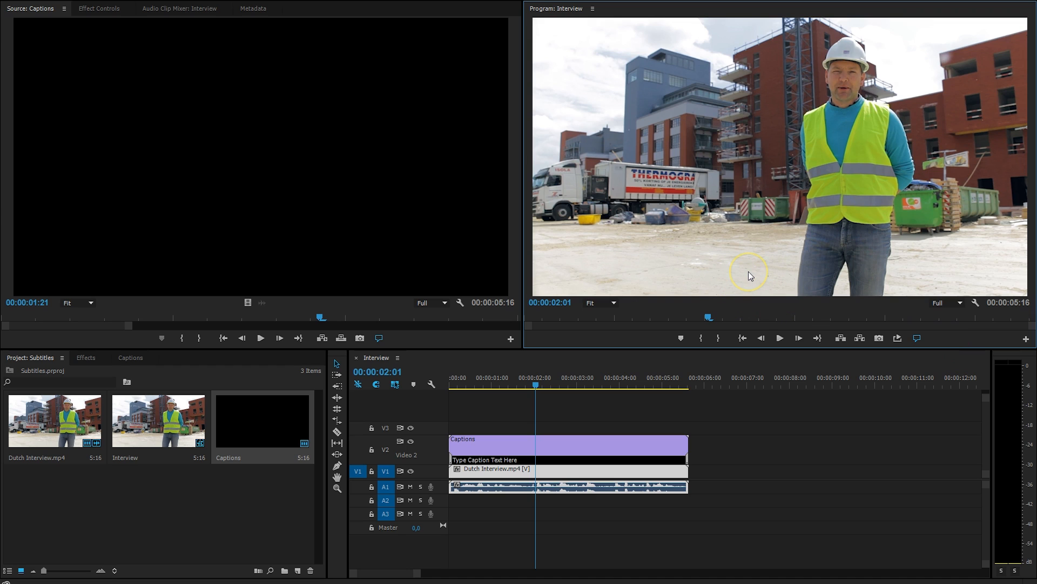
mouse_move(863, 262)
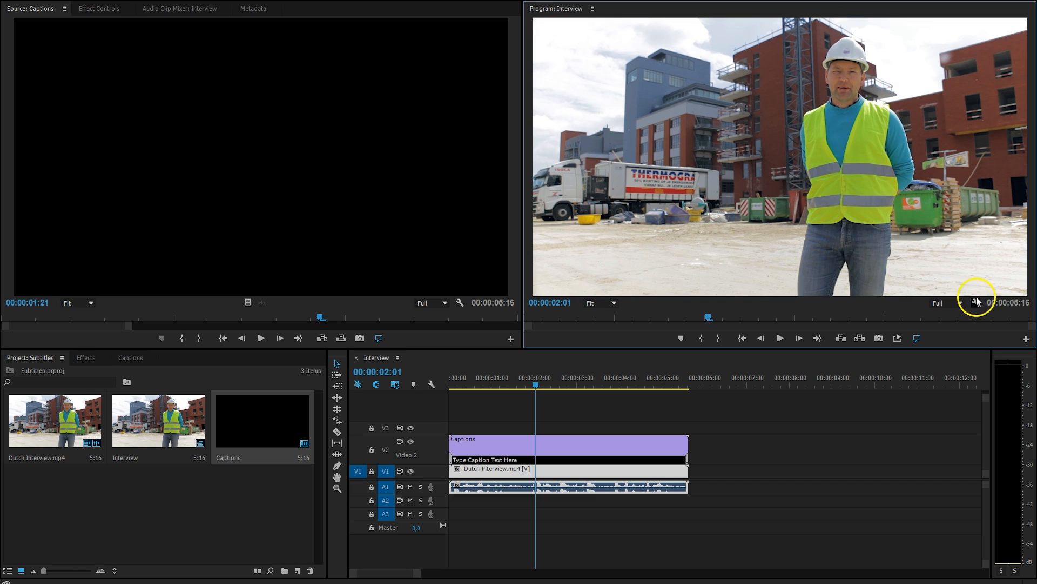
mouse_move(975, 305)
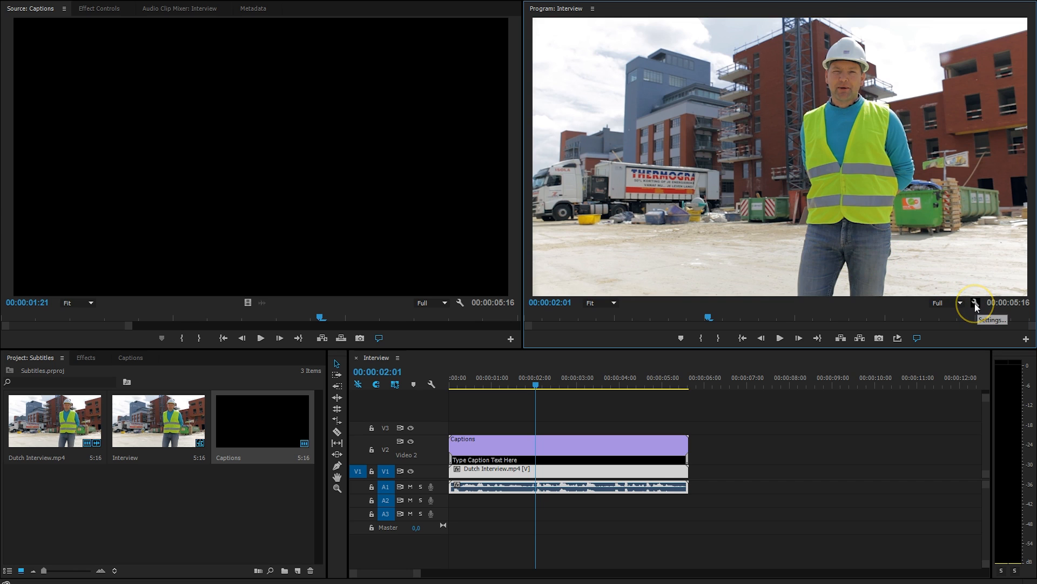
Step: Show the Program Monitor's Closed Captions Display options from the wrench menu
click(973, 302)
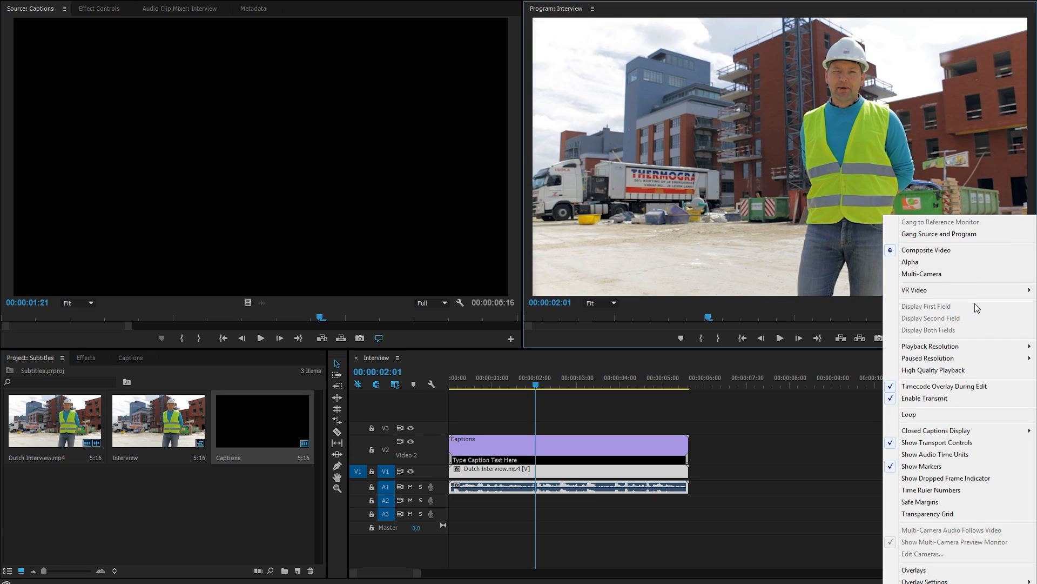
mouse_move(964, 434)
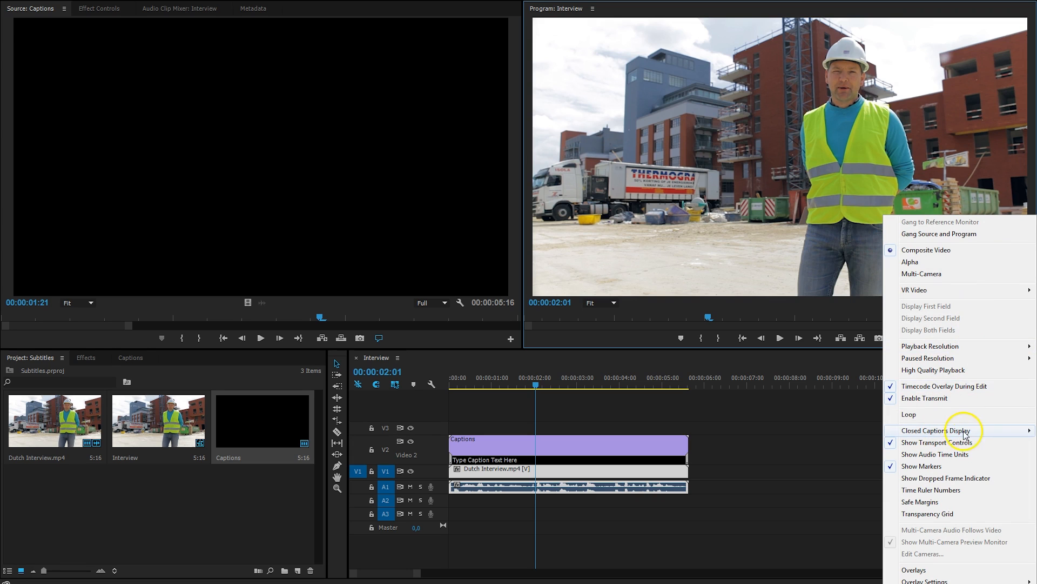
mouse_move(935, 430)
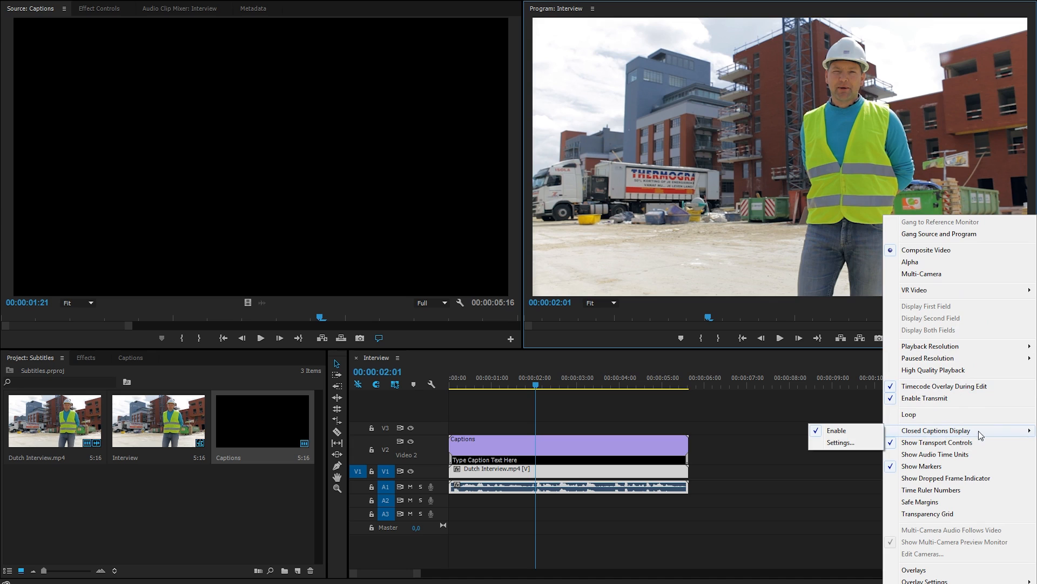
mouse_move(846, 430)
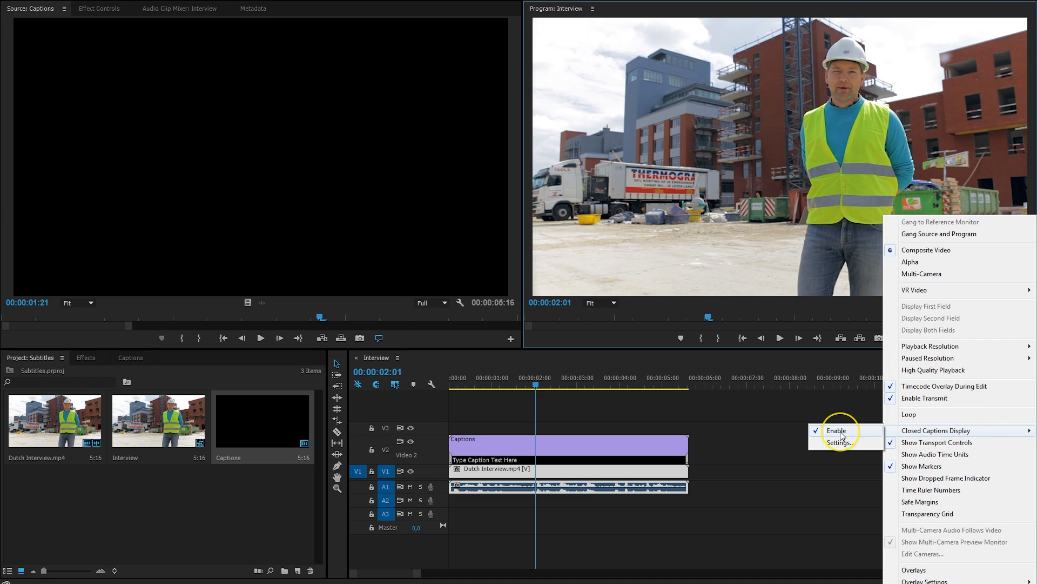
mouse_move(840, 442)
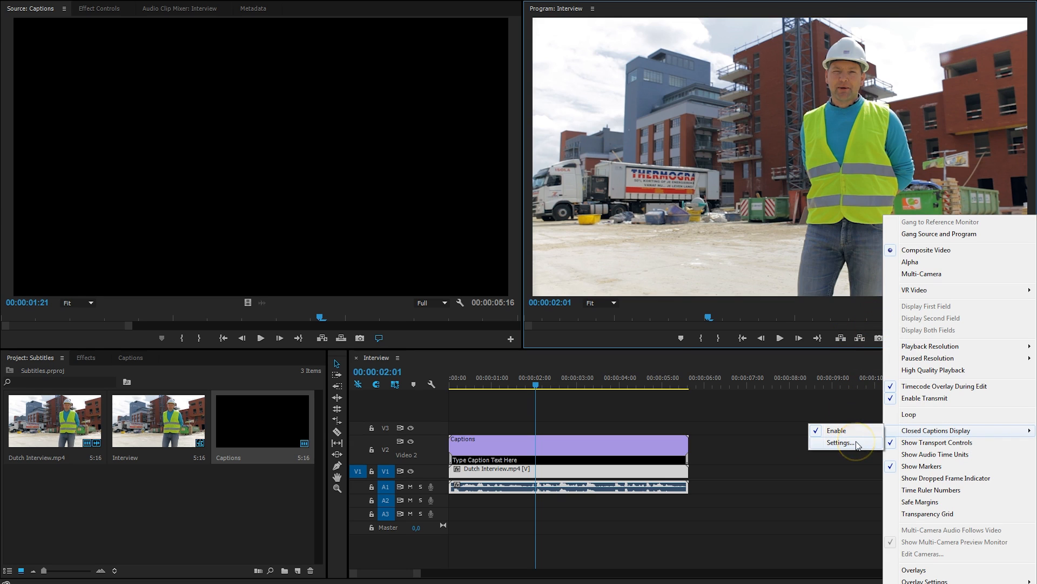
Step: Open Closed Captions Display Settings, showing the Teletext standard and Level 1 stream
click(839, 443)
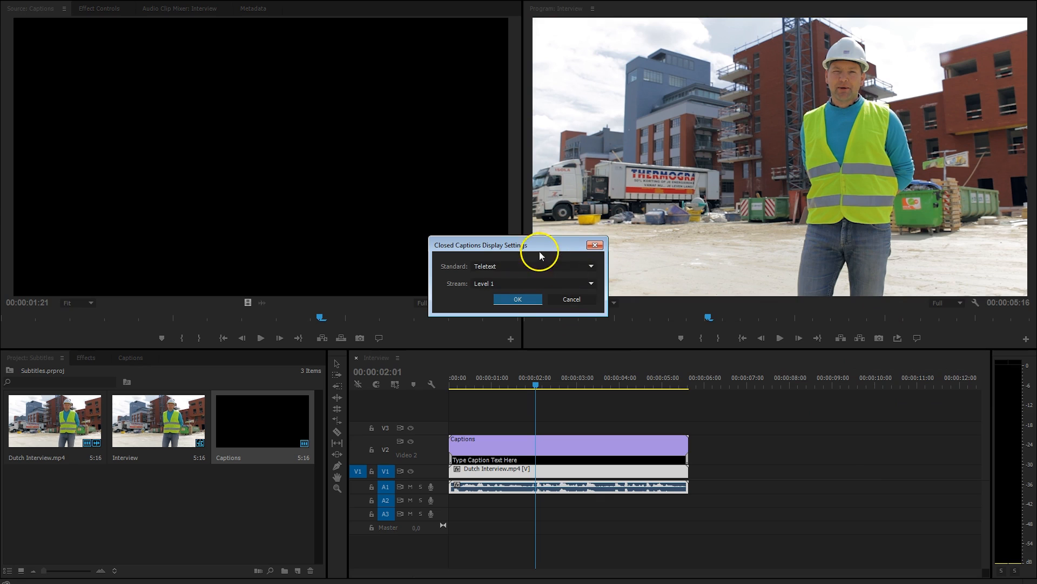
mouse_move(459, 277)
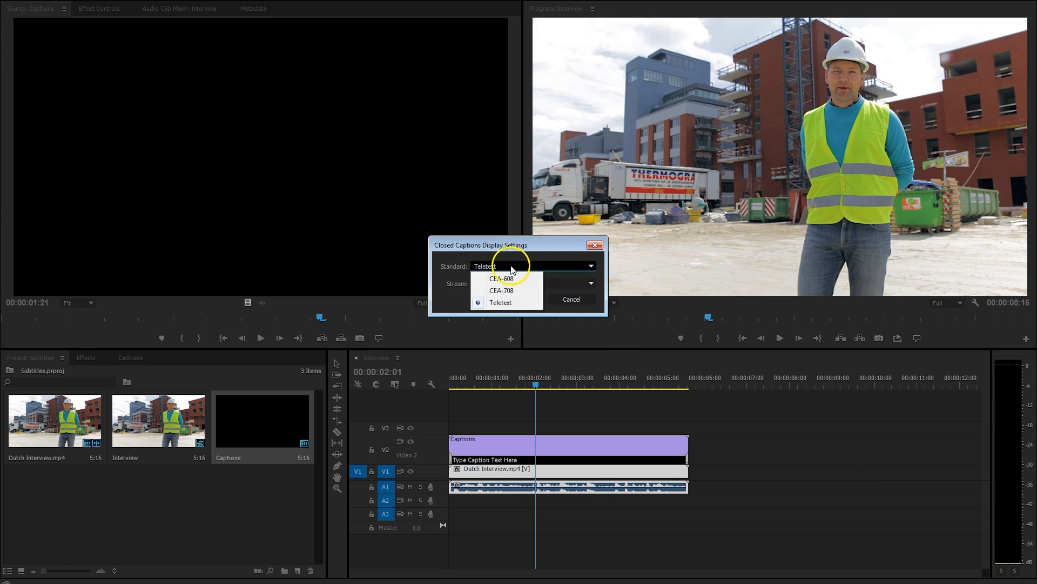
mouse_move(519, 295)
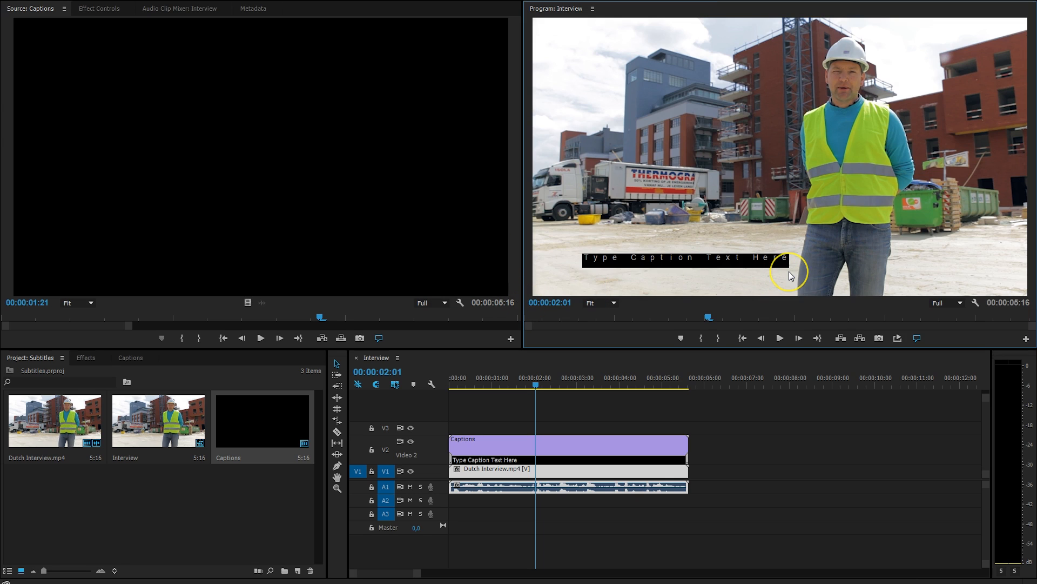
mouse_move(734, 229)
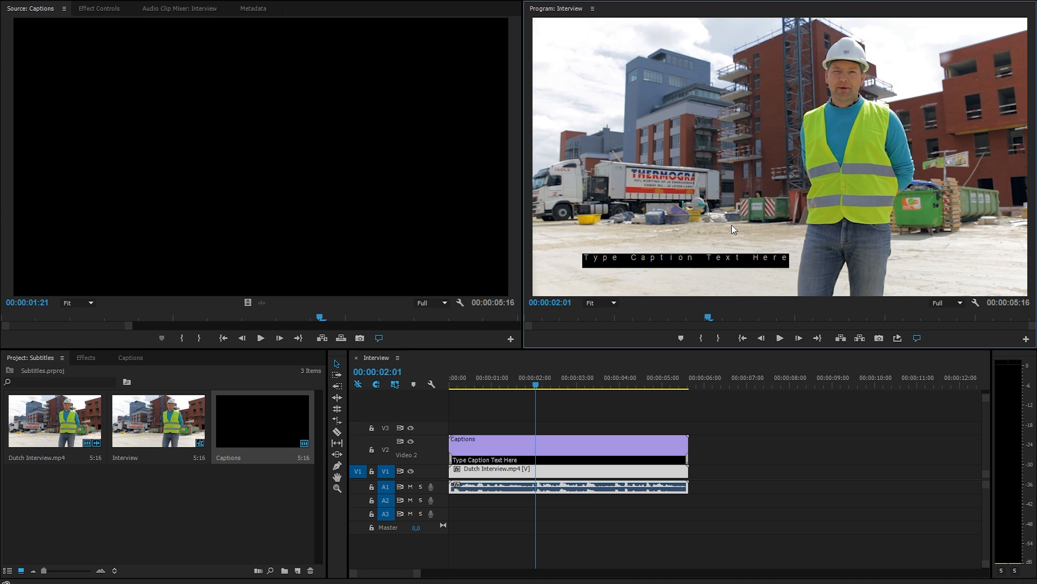
mouse_move(676, 274)
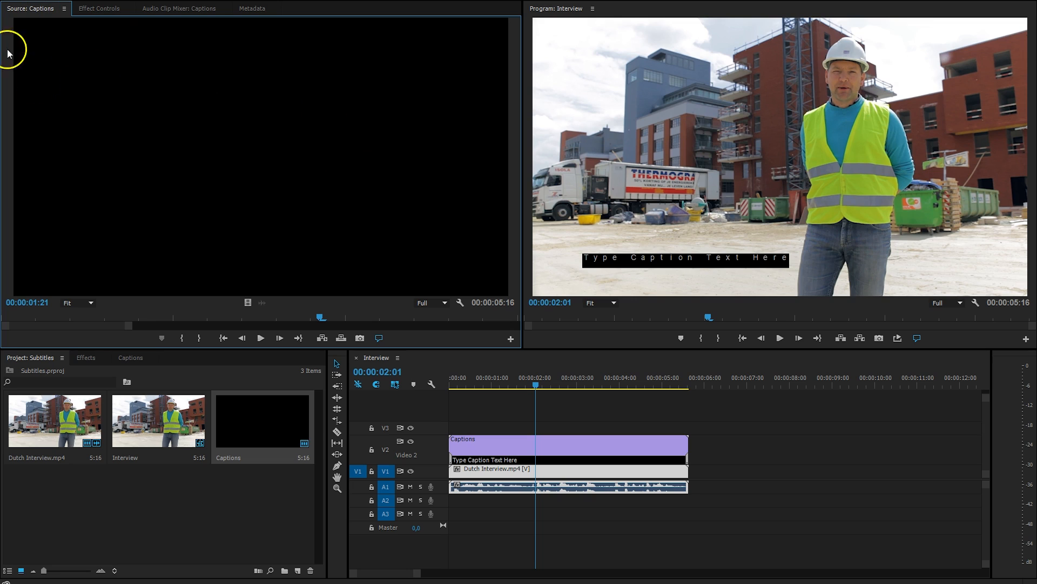
Step: Open the Captions panel and select the caption clip to edit the first caption's Out point
click(130, 357)
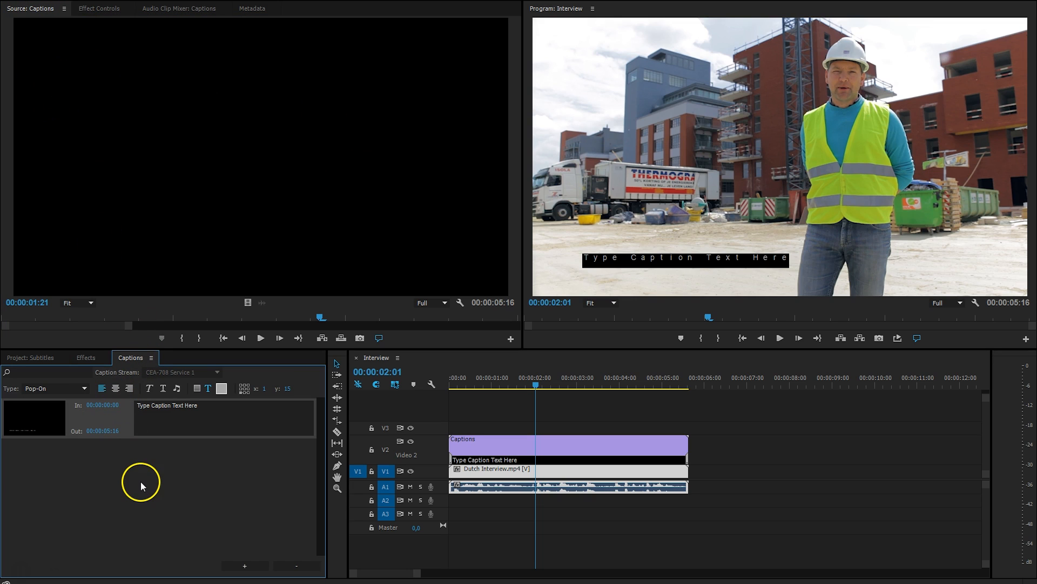
mouse_move(139, 482)
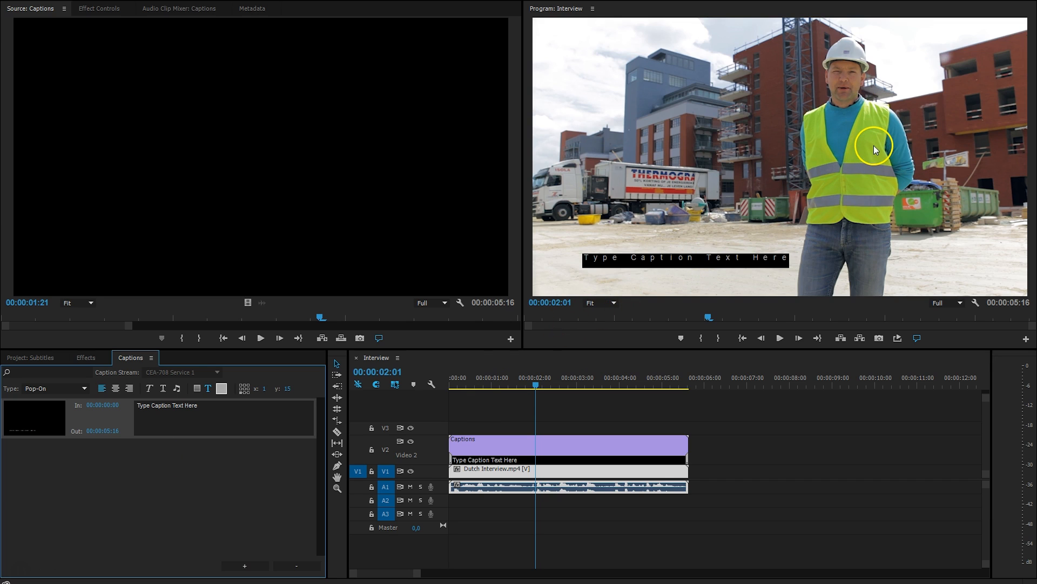
mouse_move(865, 123)
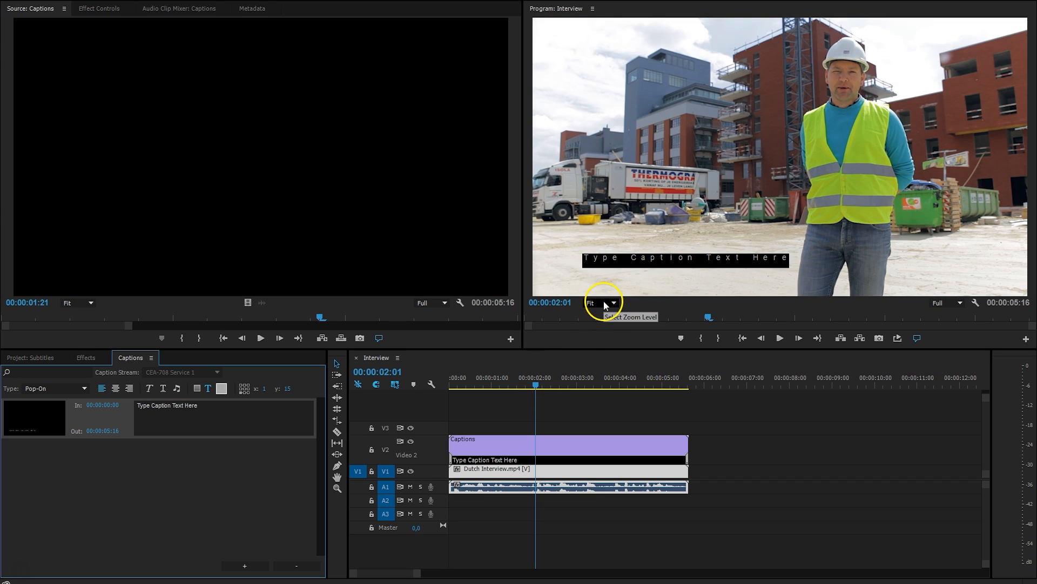
mouse_move(453, 390)
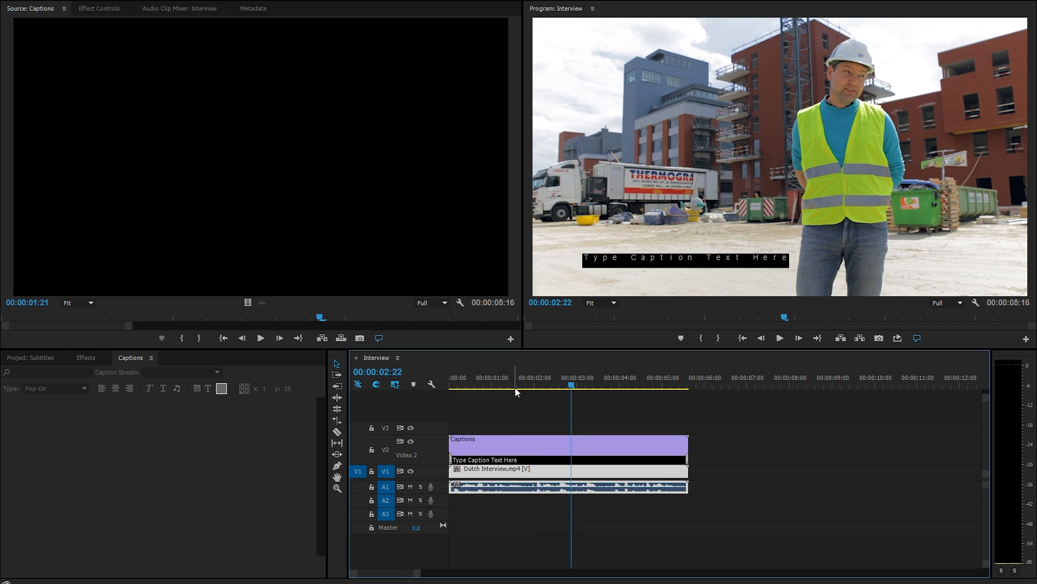
click(503, 445)
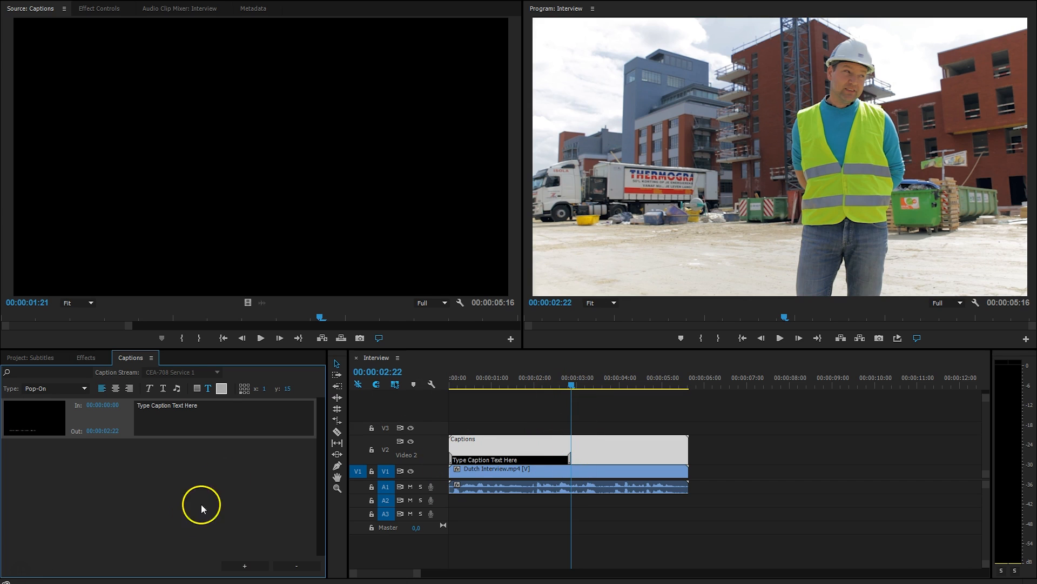
Step: Replace the first caption's placeholder text with "Park 51 is a tower block."
double_click(167, 404)
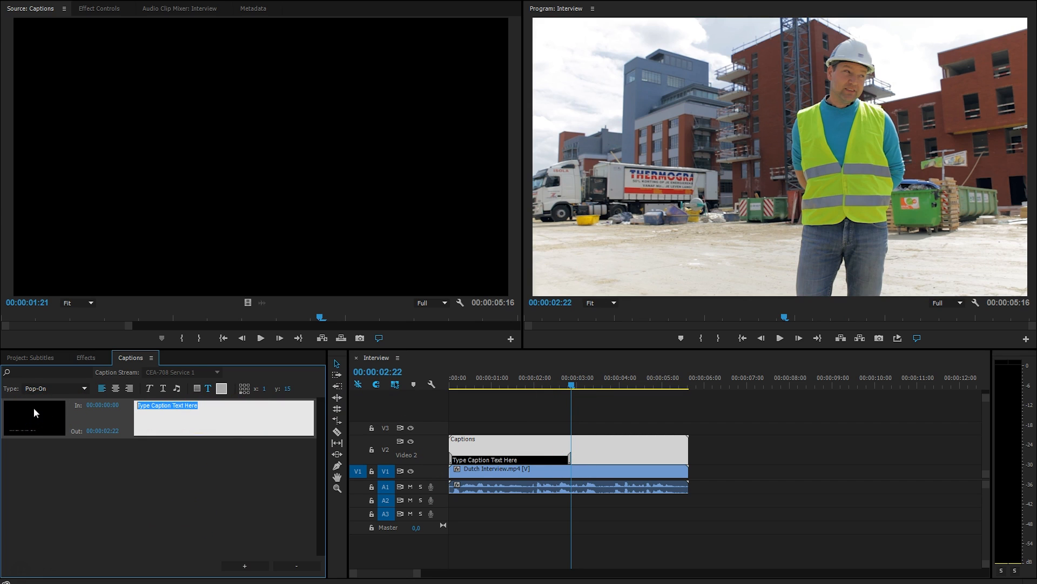
text(Park 51)
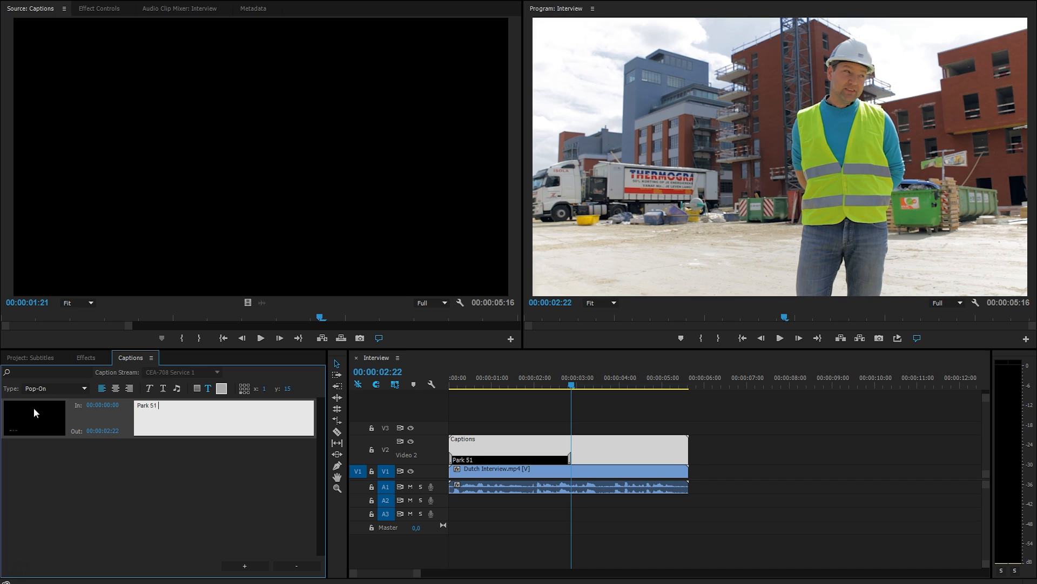
text(is a tower bl)
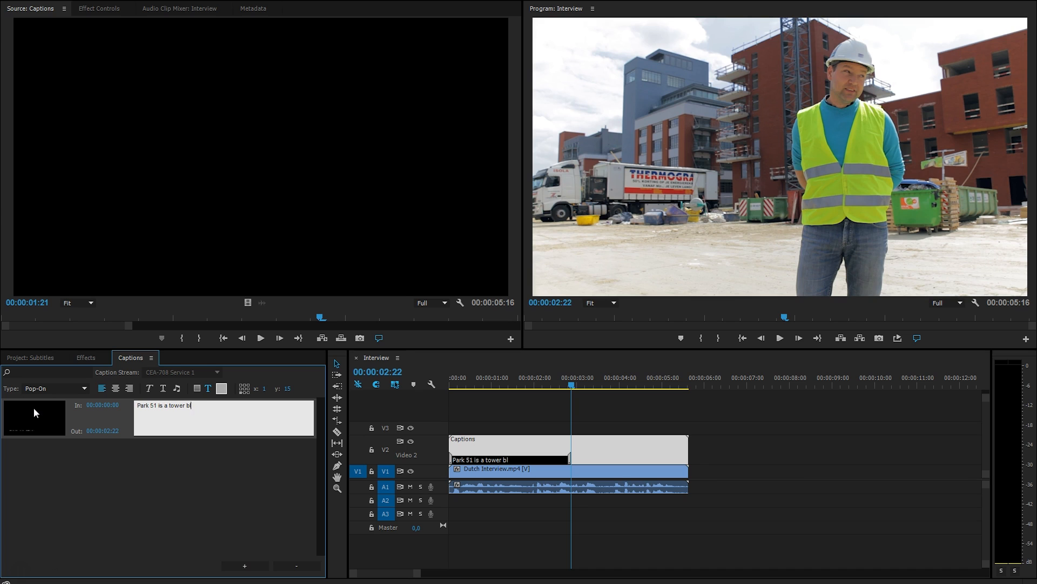
text(ock.)
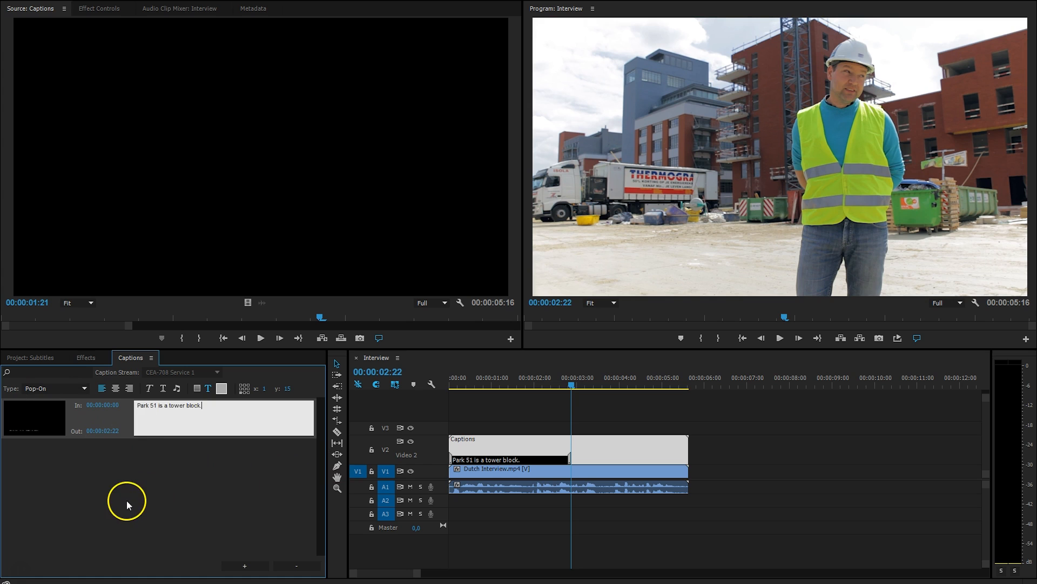
click(526, 385)
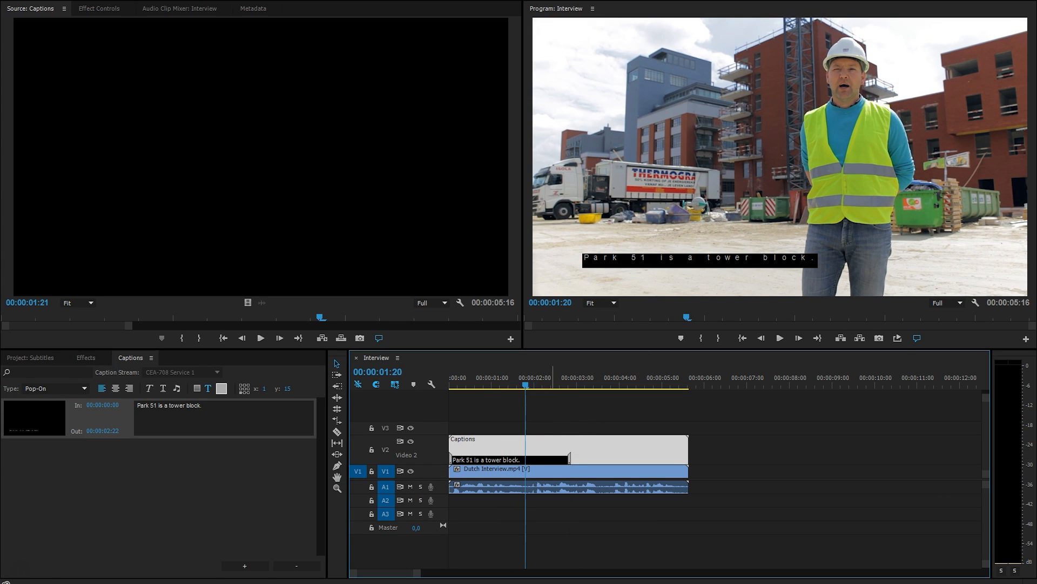
mouse_move(837, 419)
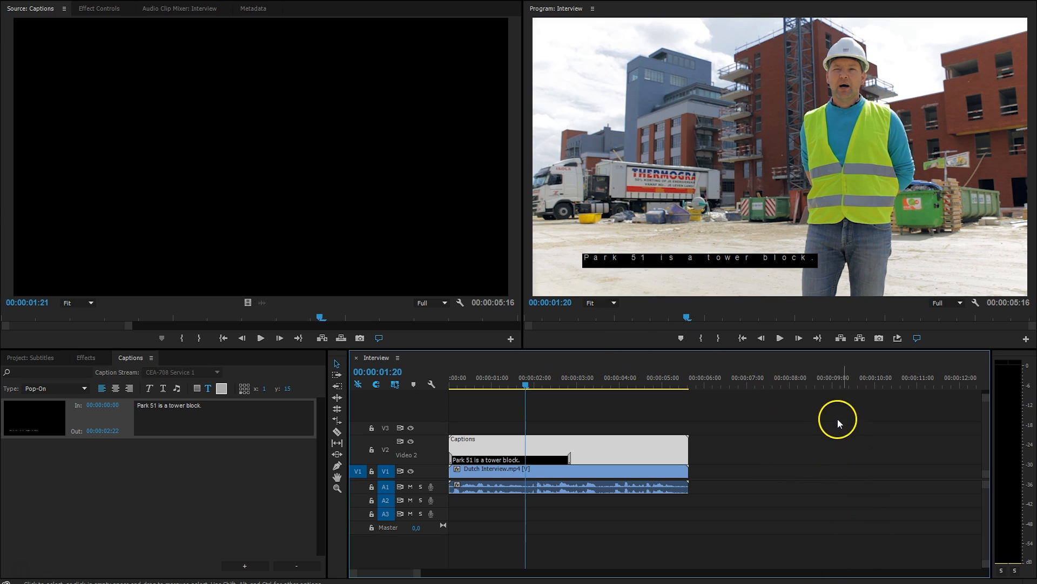
mouse_move(842, 457)
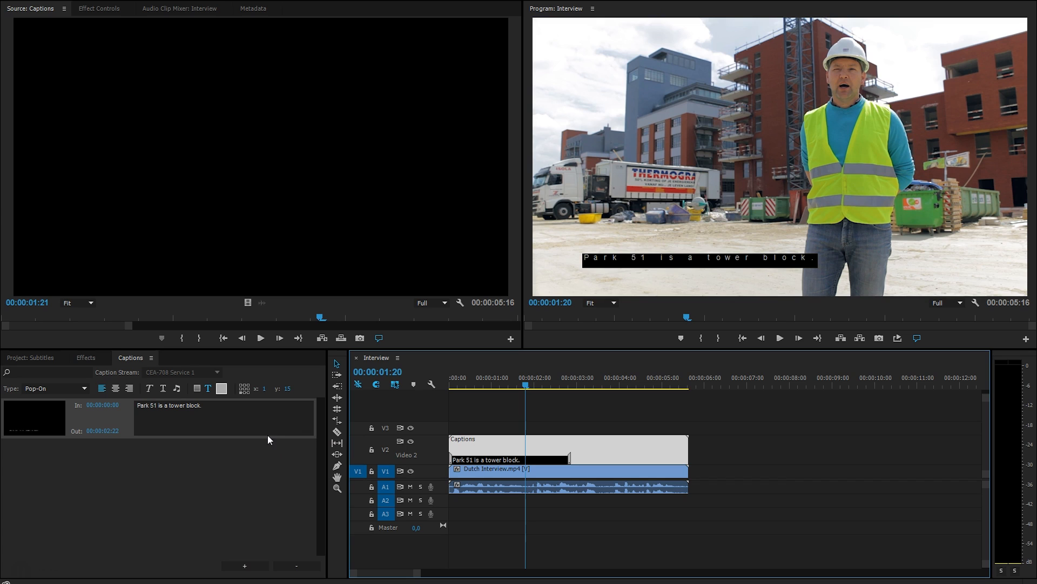
mouse_move(244, 566)
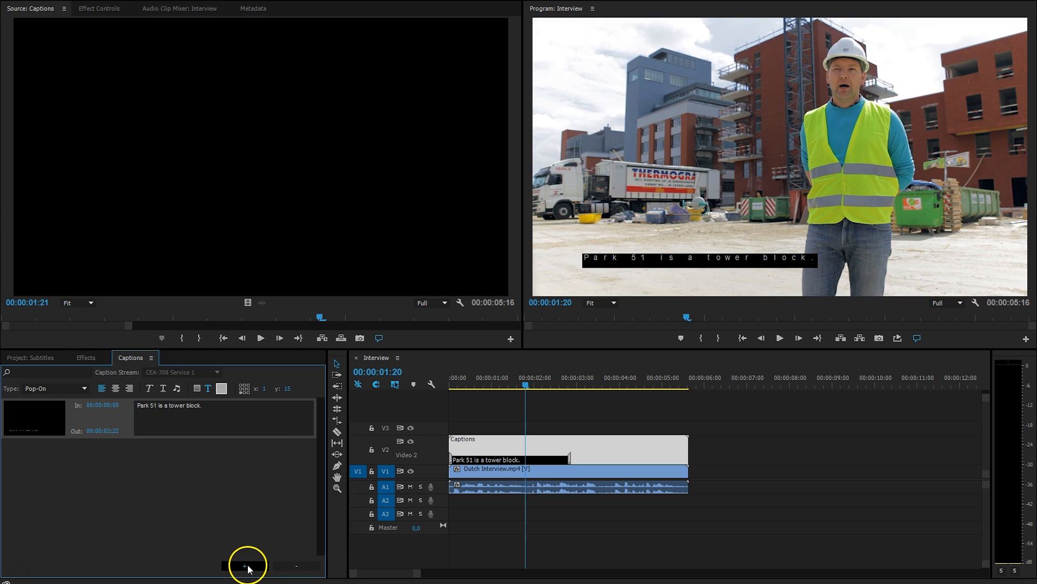
Step: Add a second caption after the first, reading "In this case 80 apartments."
click(245, 566)
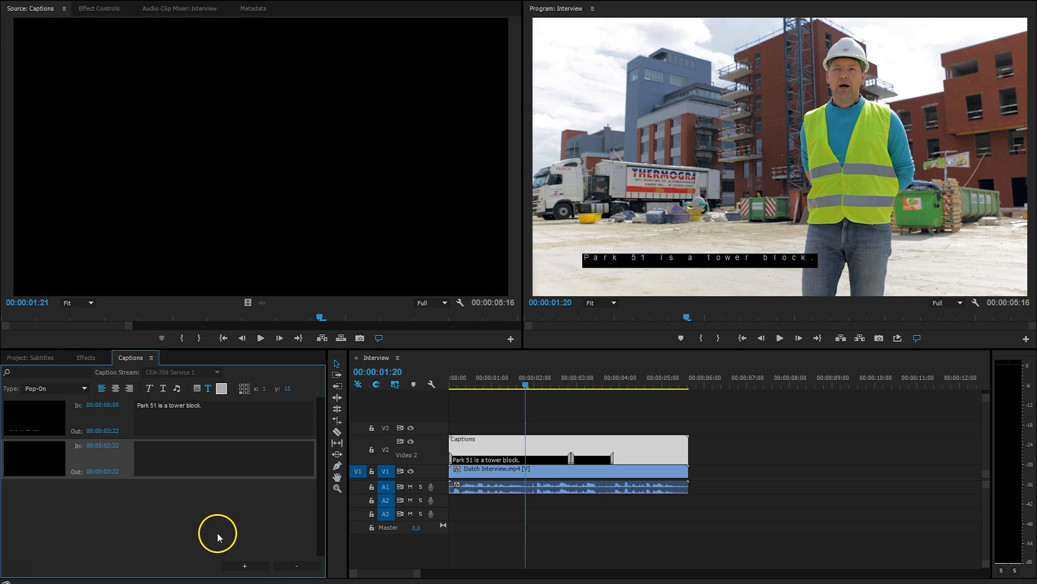
mouse_move(88, 443)
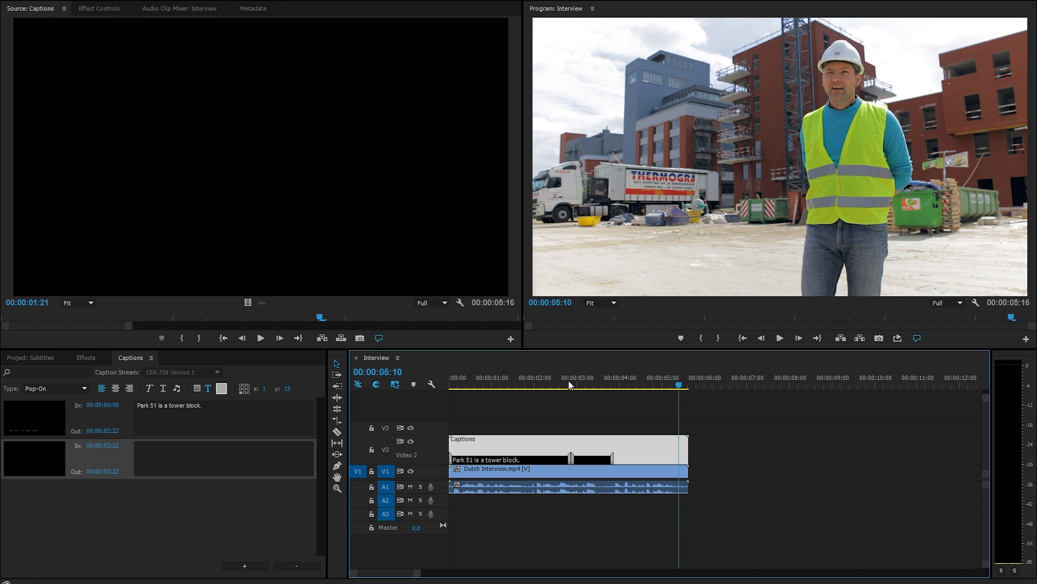
click(225, 457)
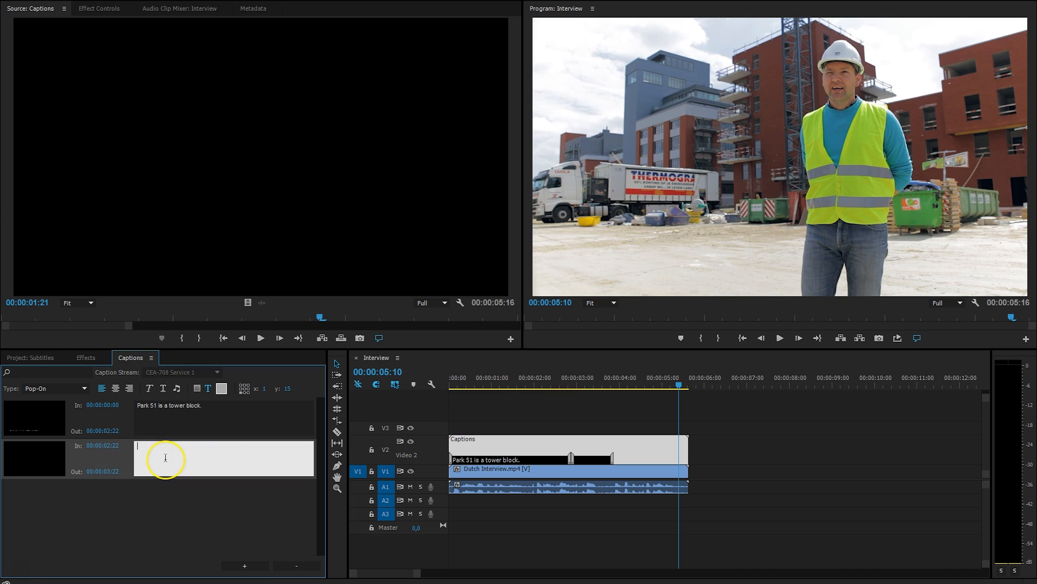
text(In this case 80)
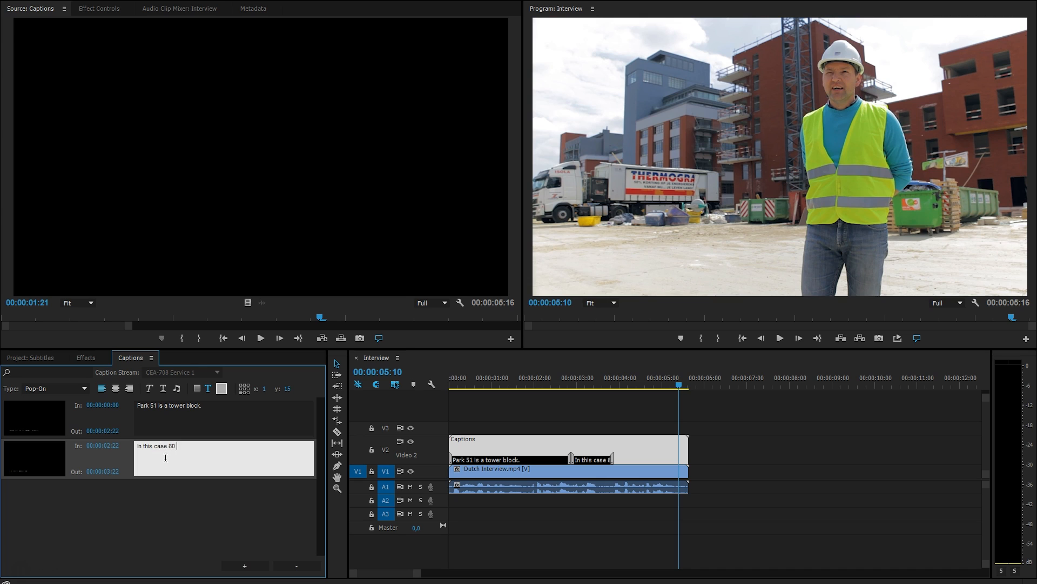
text(apartment)
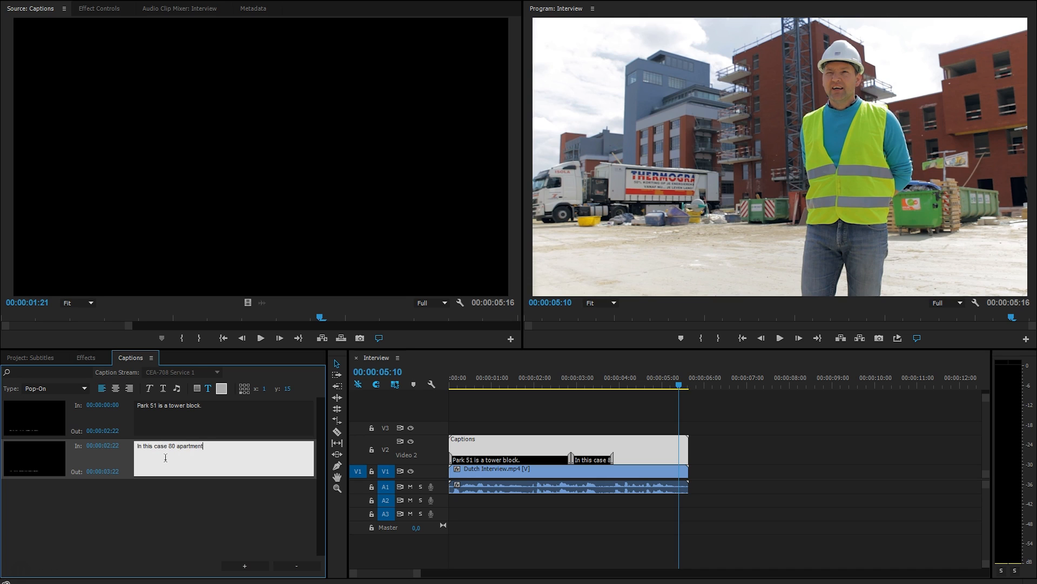
text(s.)
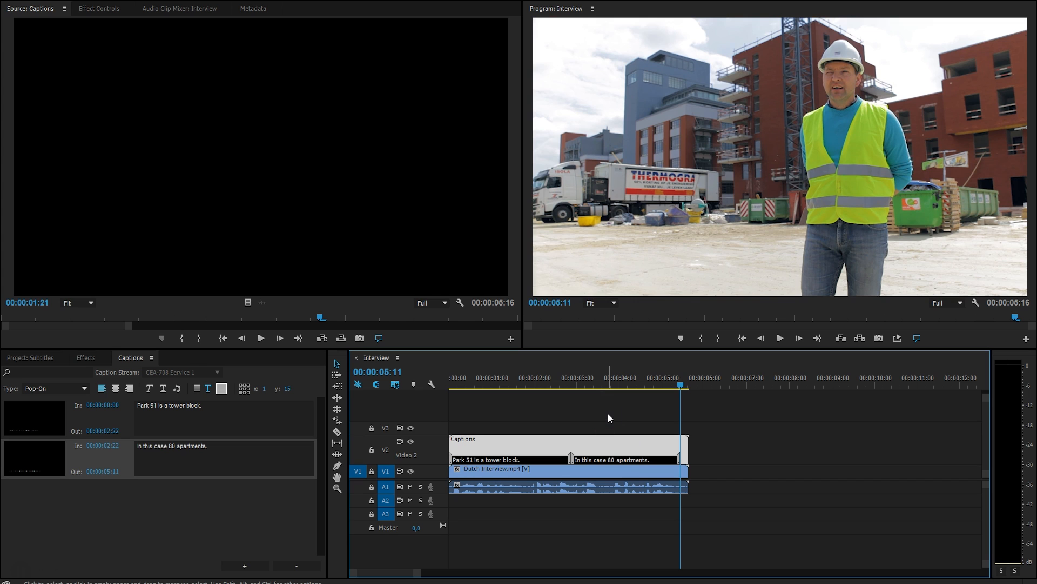
Step: Move the playhead to preview the second caption, then back to the first
click(553, 378)
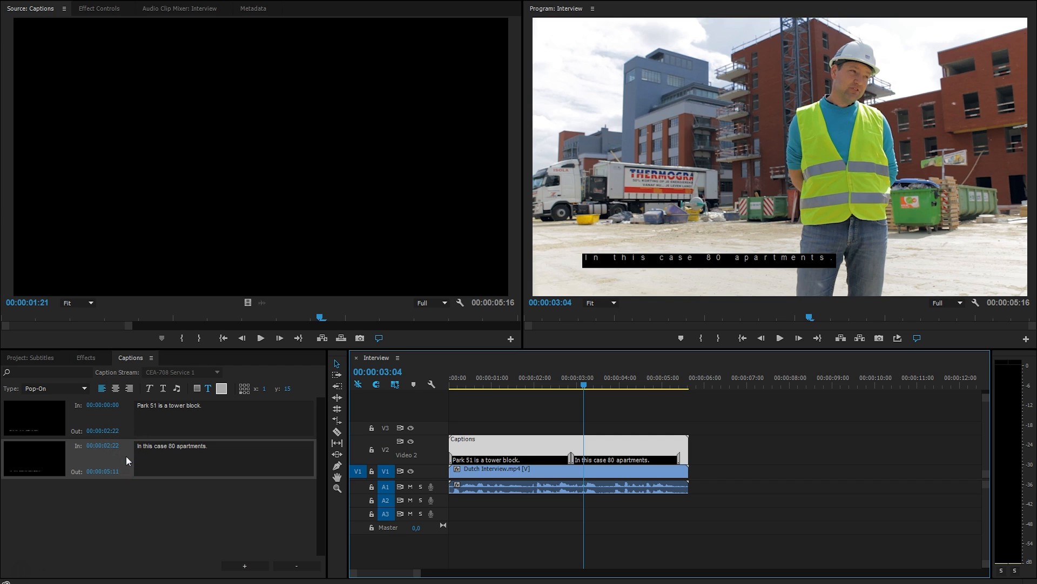
mouse_move(121, 461)
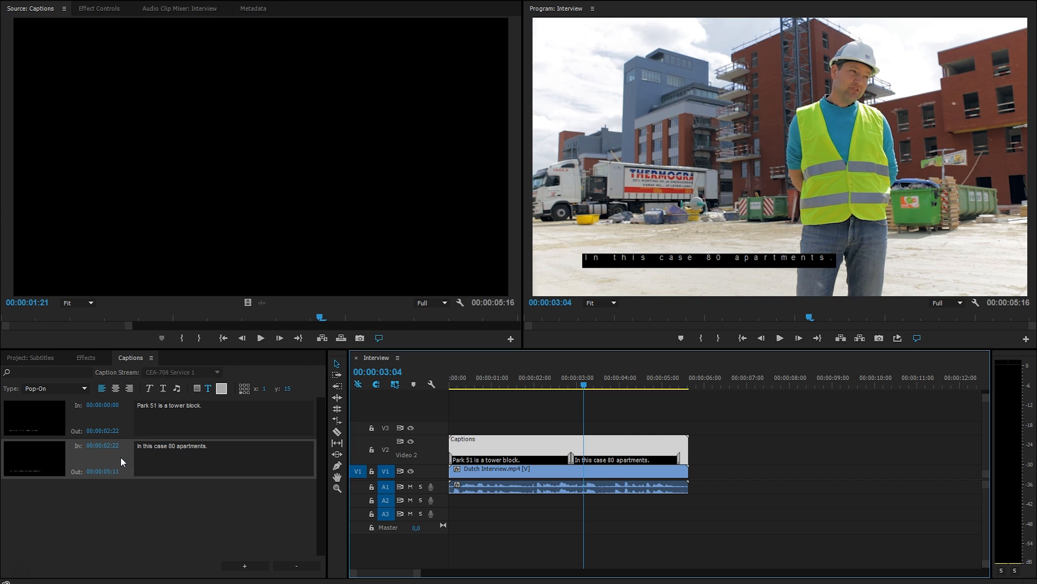
click(522, 378)
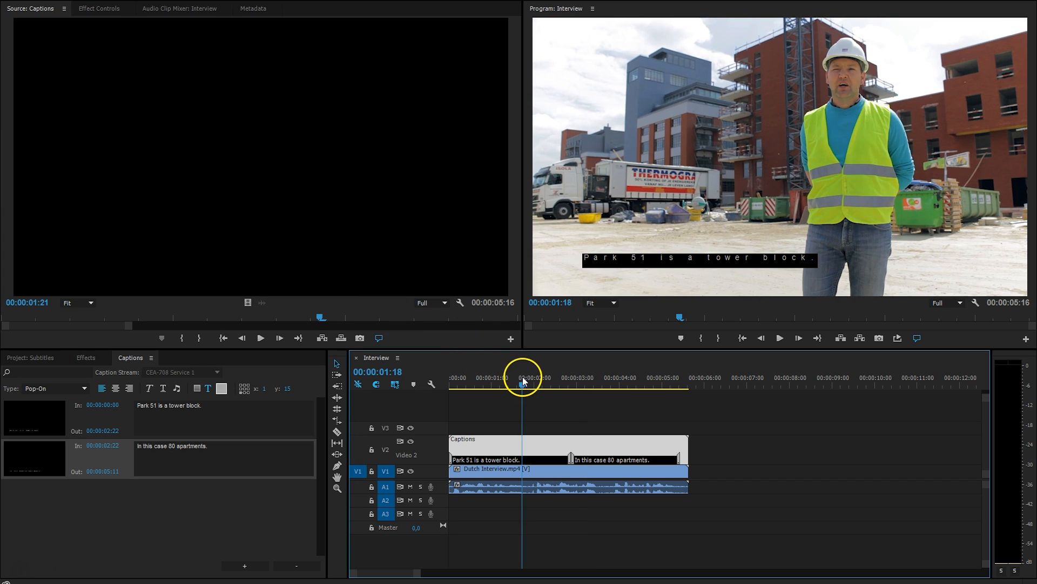
mouse_move(876, 122)
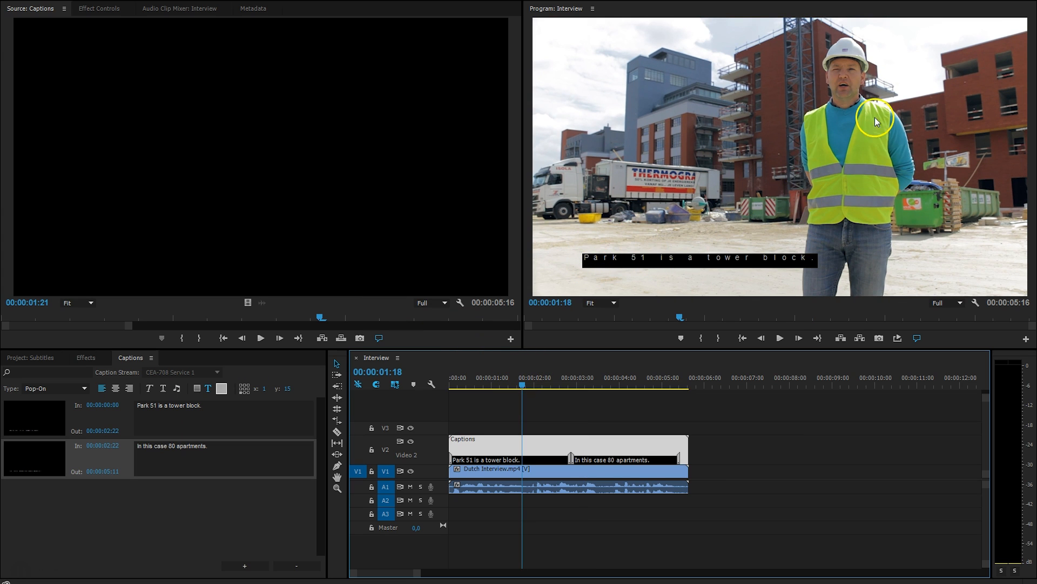
mouse_move(783, 191)
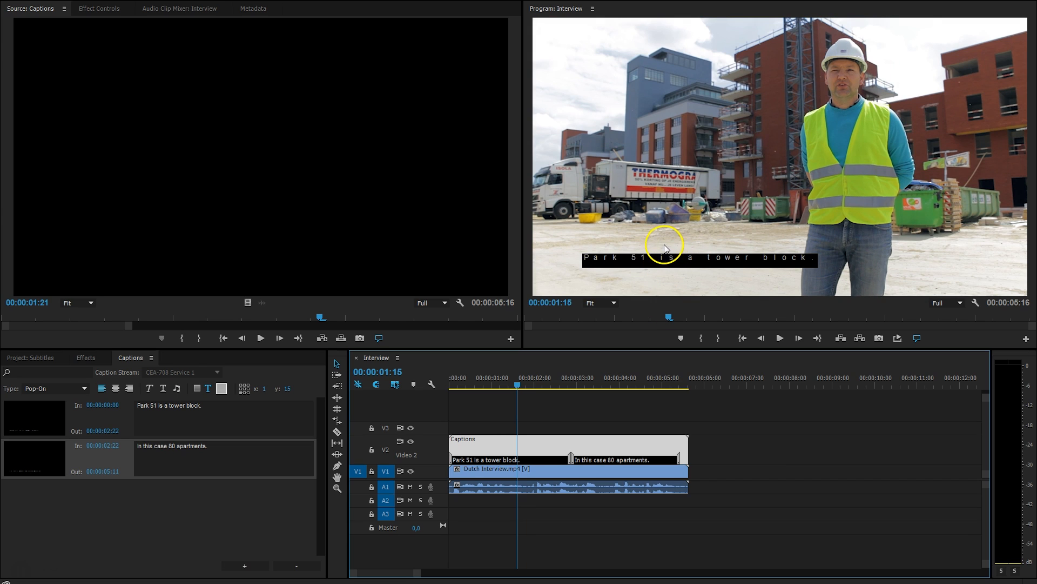
mouse_move(715, 242)
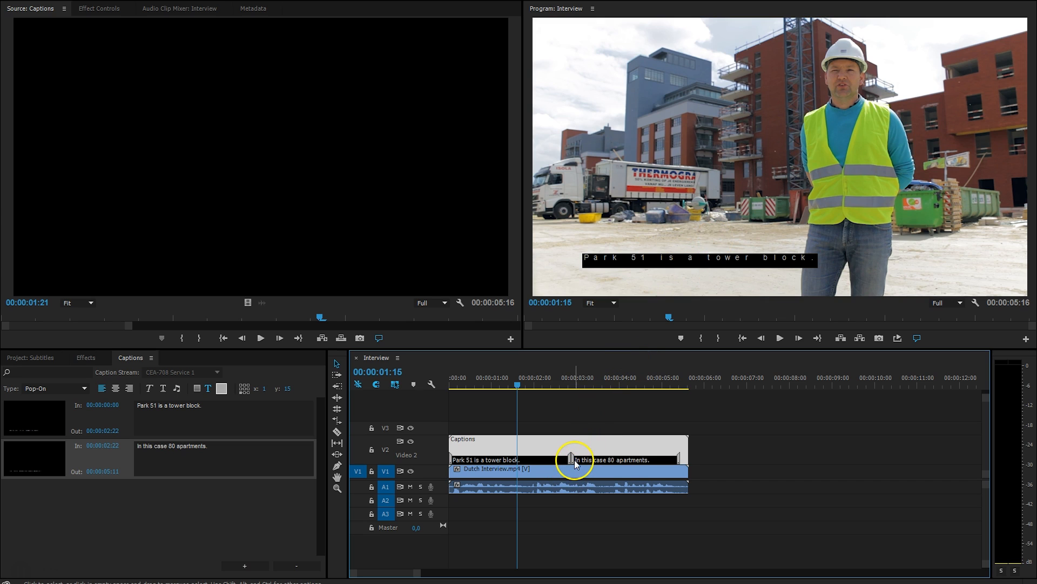
mouse_move(271, 512)
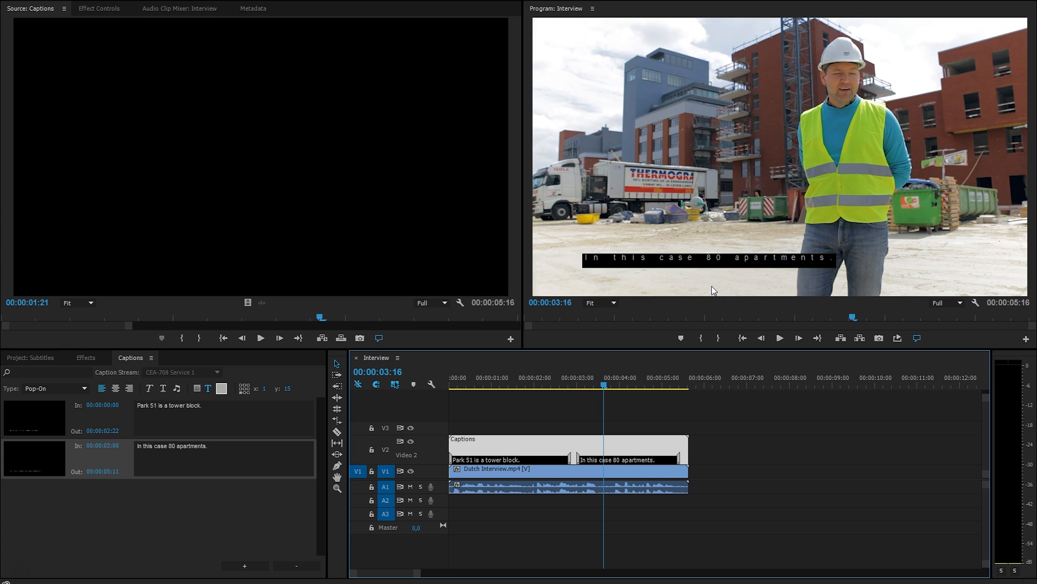
mouse_move(701, 250)
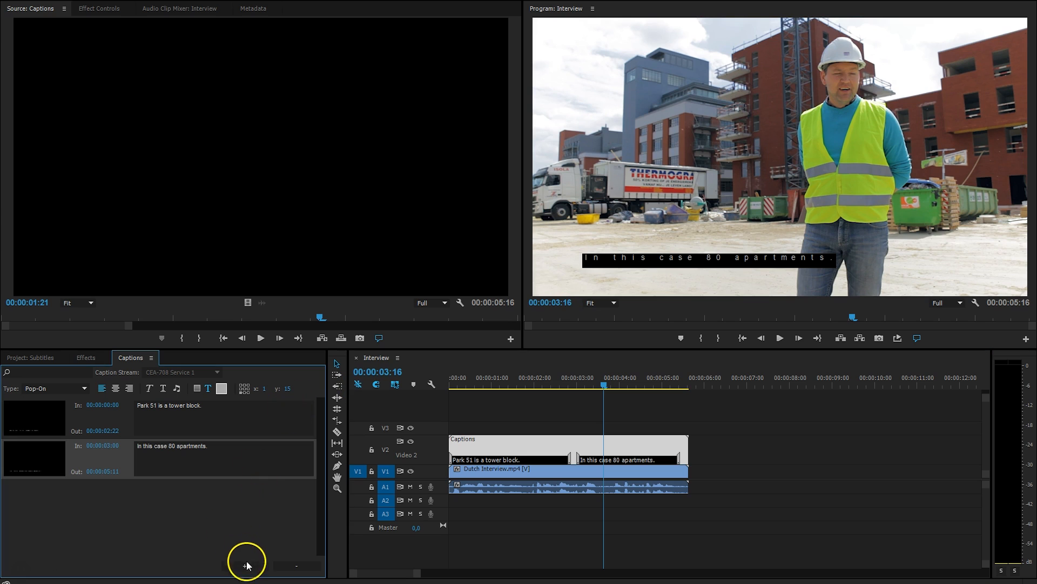
mouse_move(389, 477)
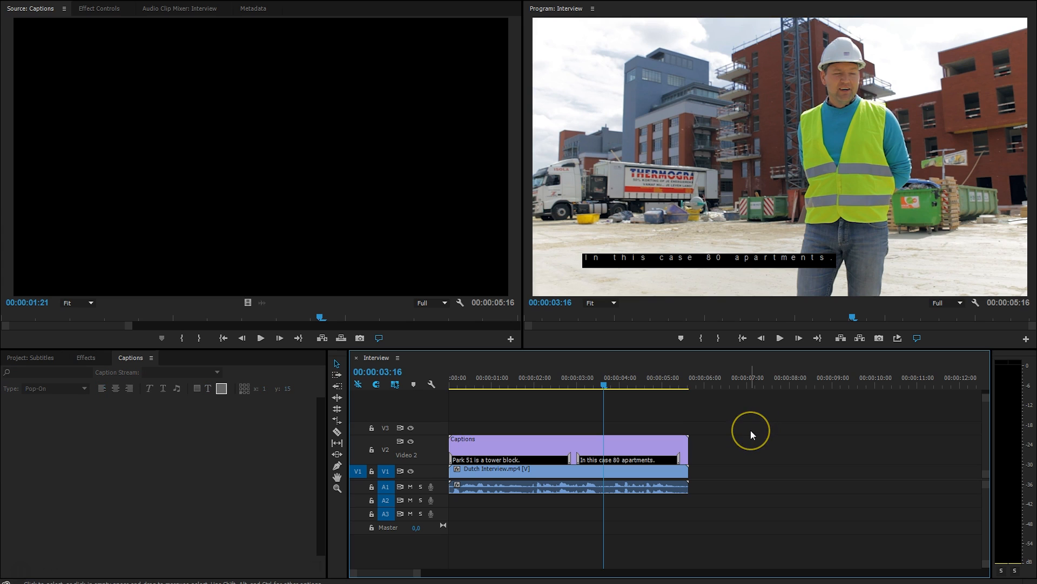
mouse_move(71, 52)
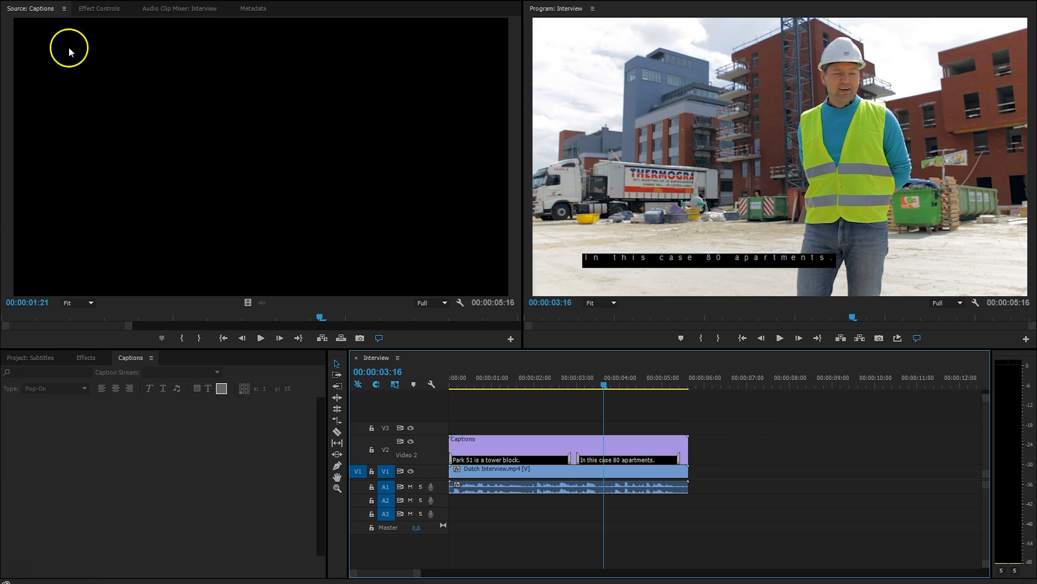
Step: Open the Export Media settings and show the caption Export Options list
click(27, 283)
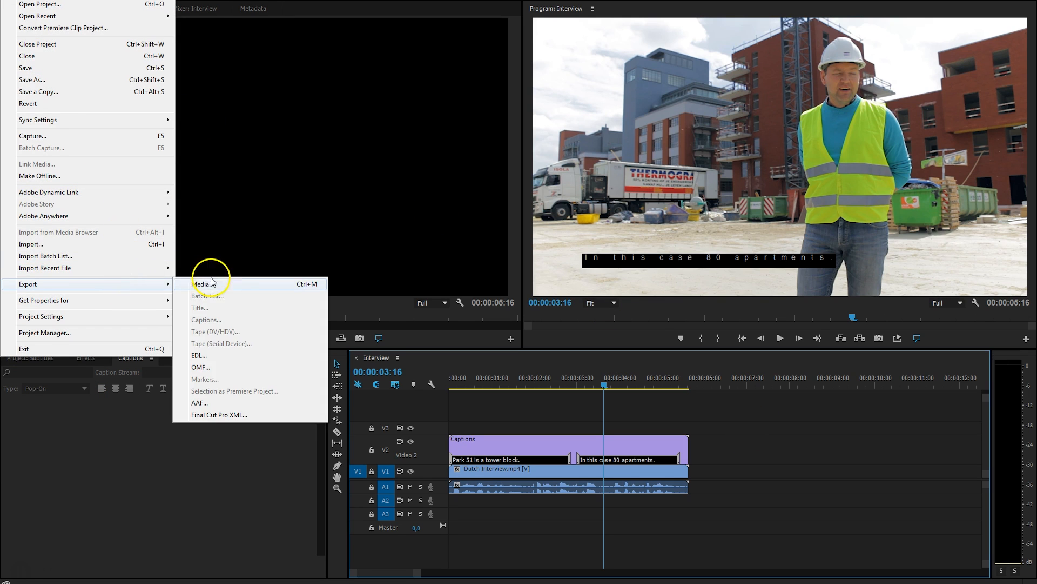
click(204, 284)
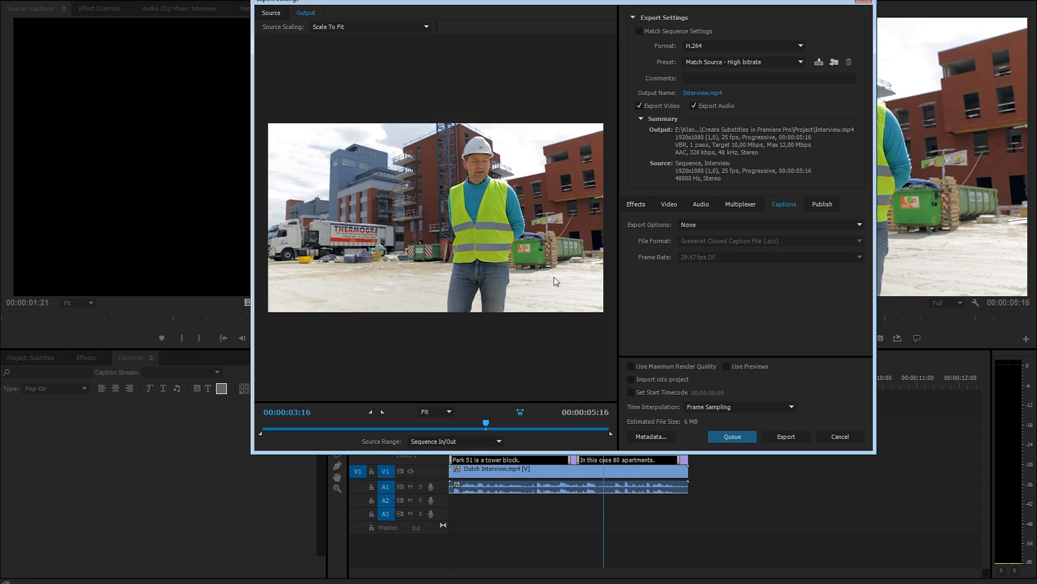
mouse_move(667, 204)
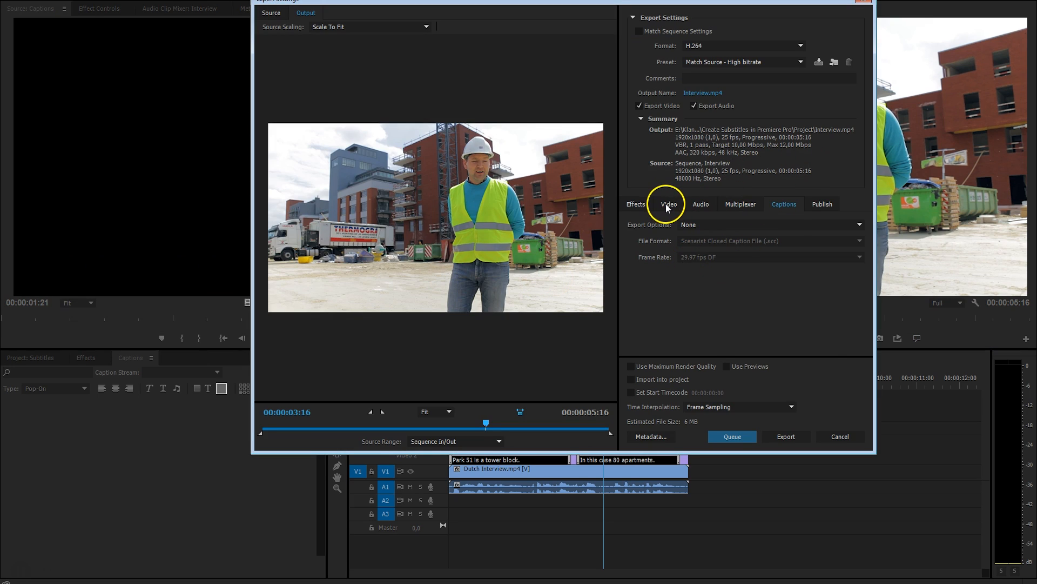
click(700, 203)
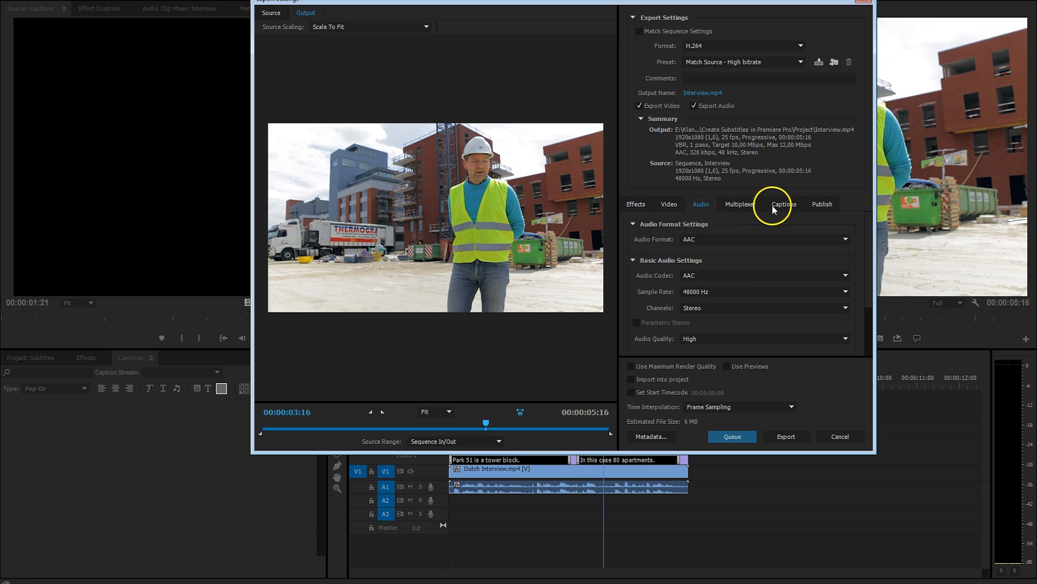
click(784, 204)
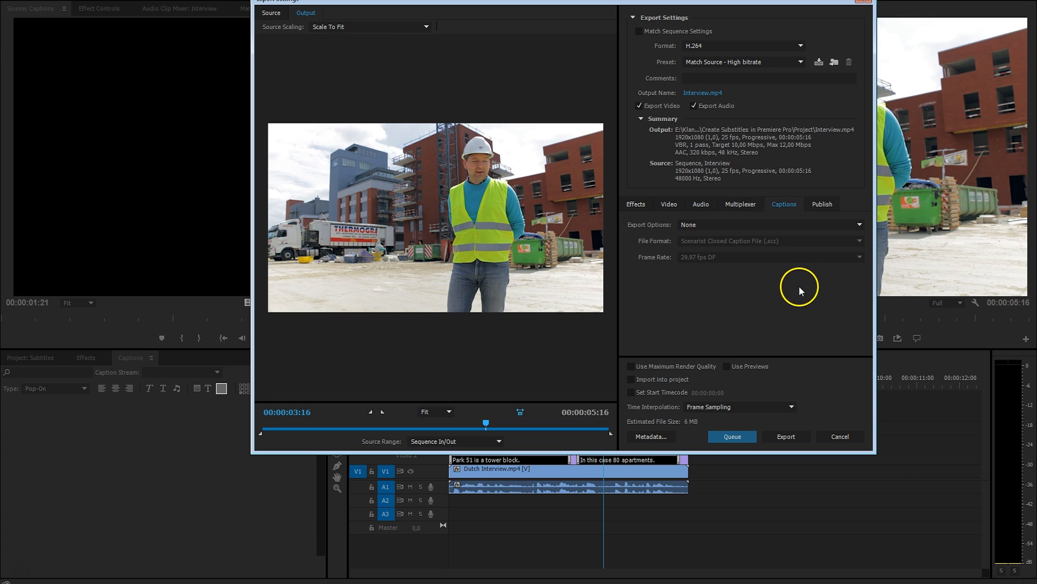
click(767, 224)
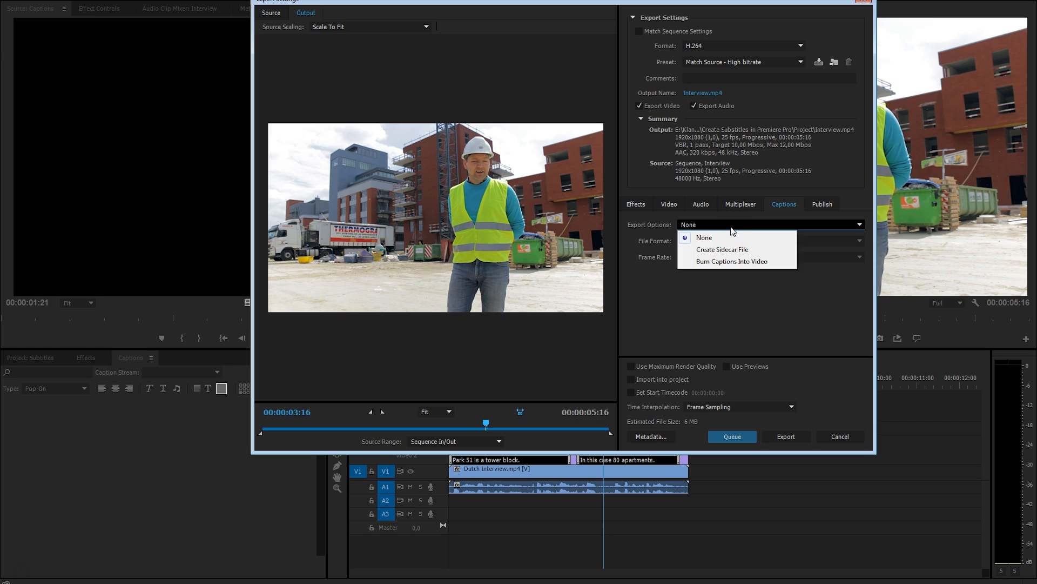
mouse_move(776, 251)
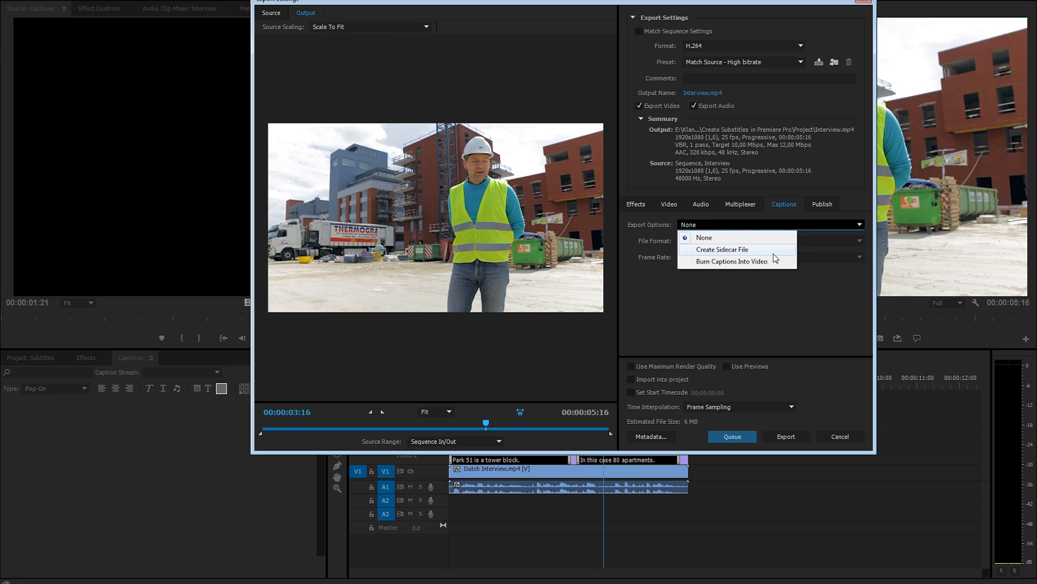
mouse_move(775, 263)
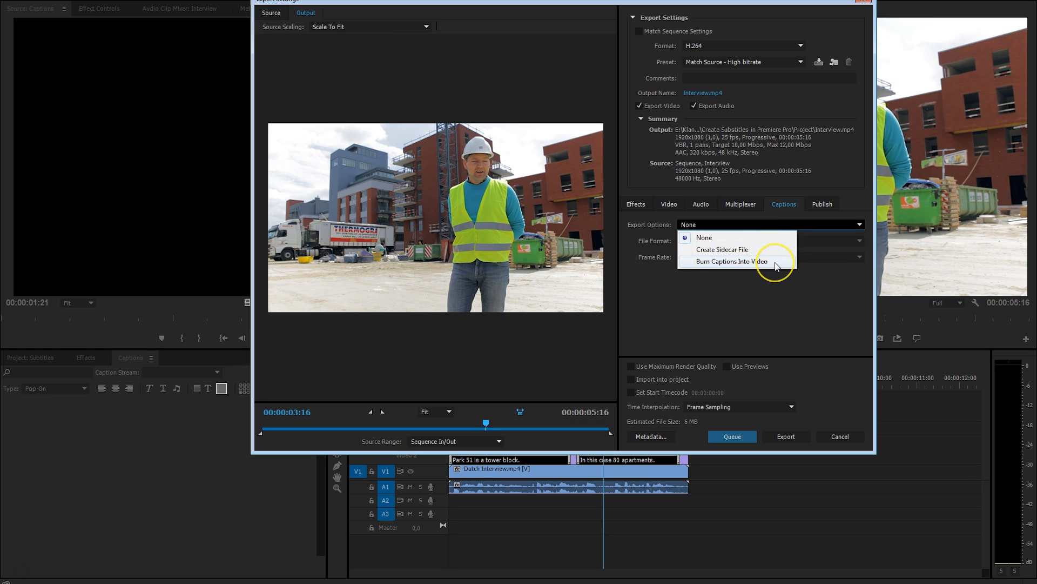
Step: Export captions as a SubRip .srt sidecar file and start encoding Interview.mp4
click(732, 260)
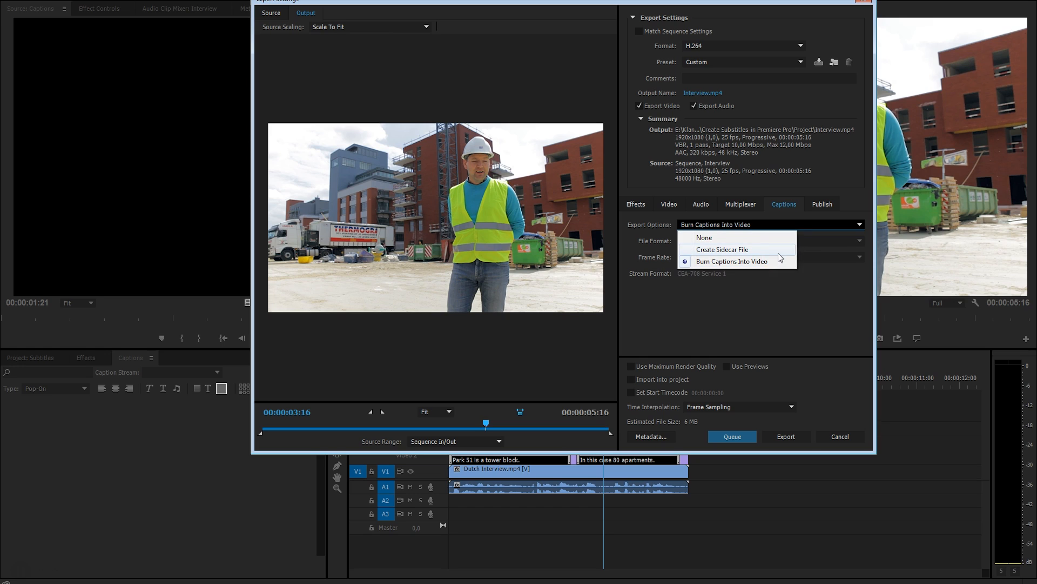
mouse_move(779, 248)
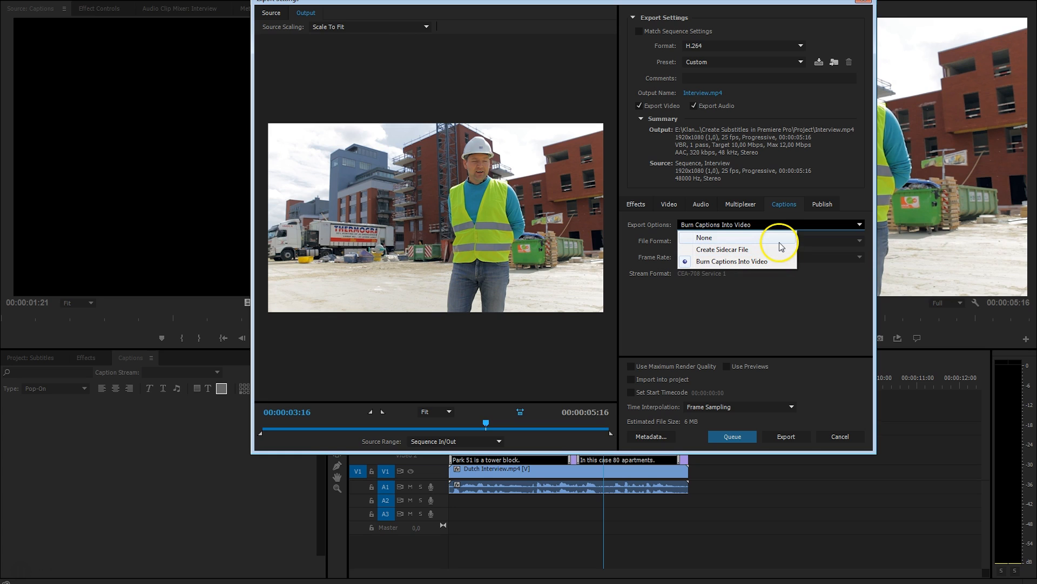
mouse_move(778, 251)
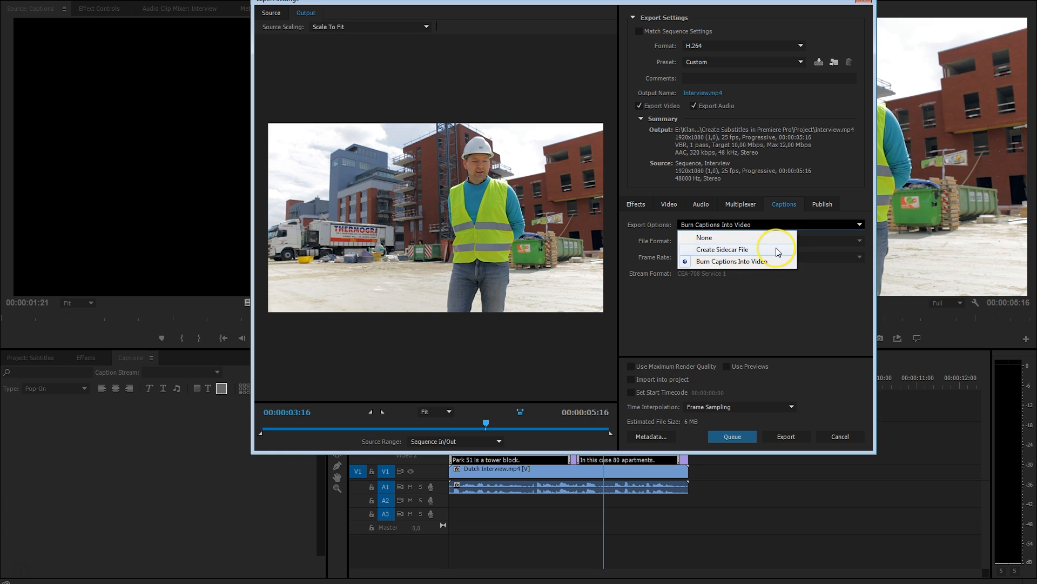
click(722, 250)
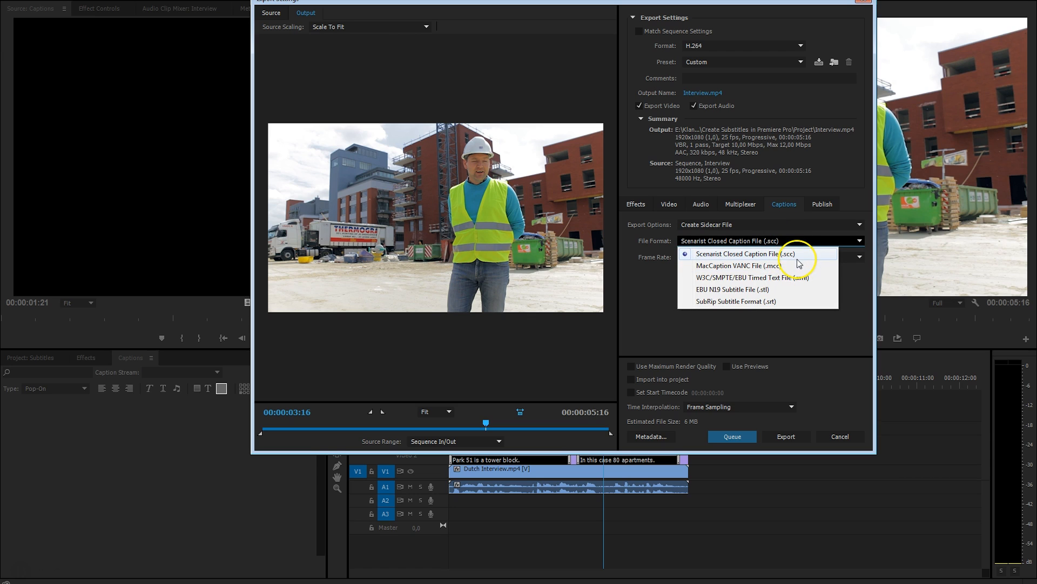
mouse_move(701, 315)
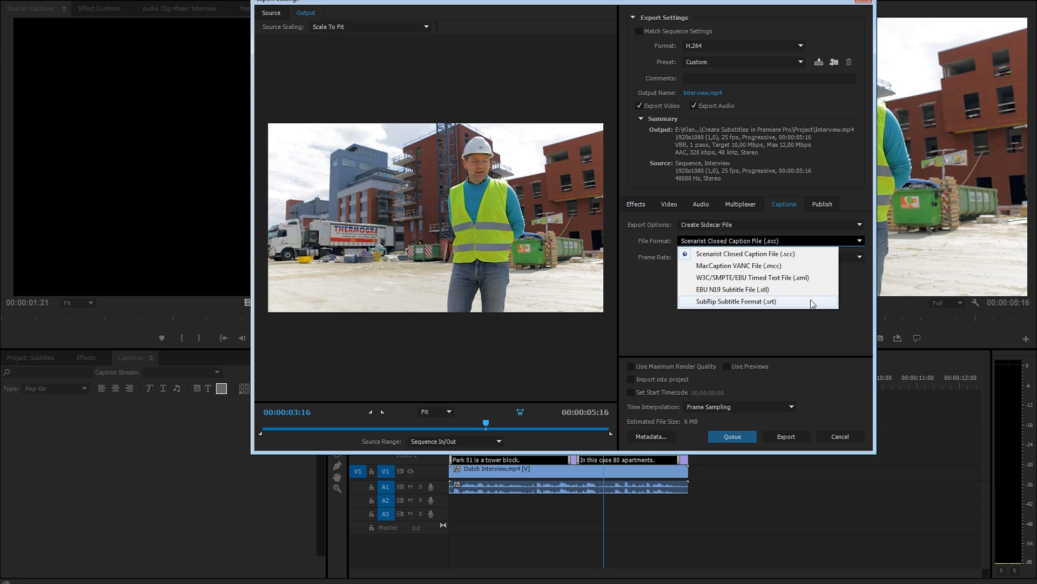
click(736, 301)
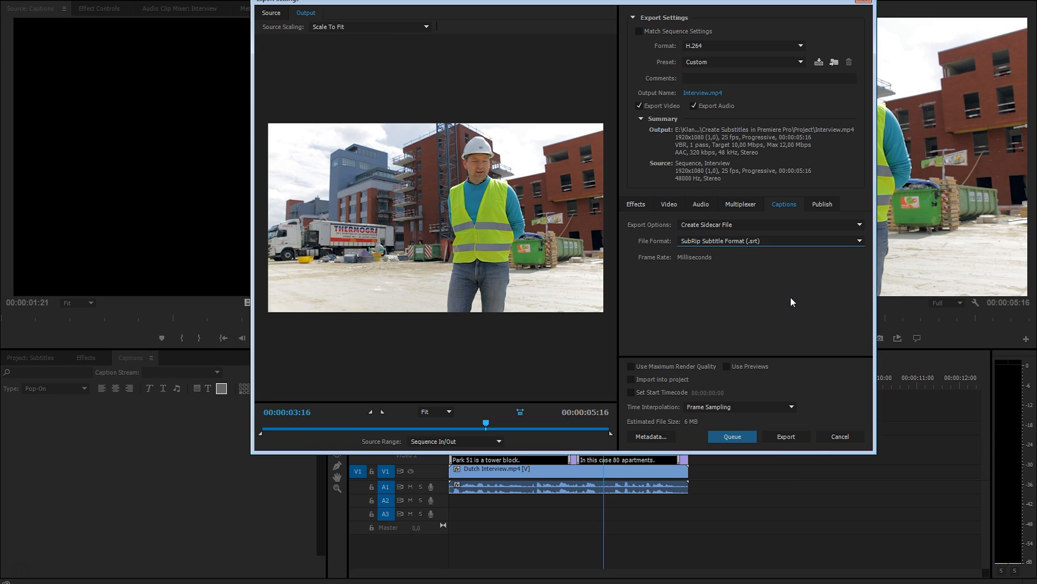
click(786, 436)
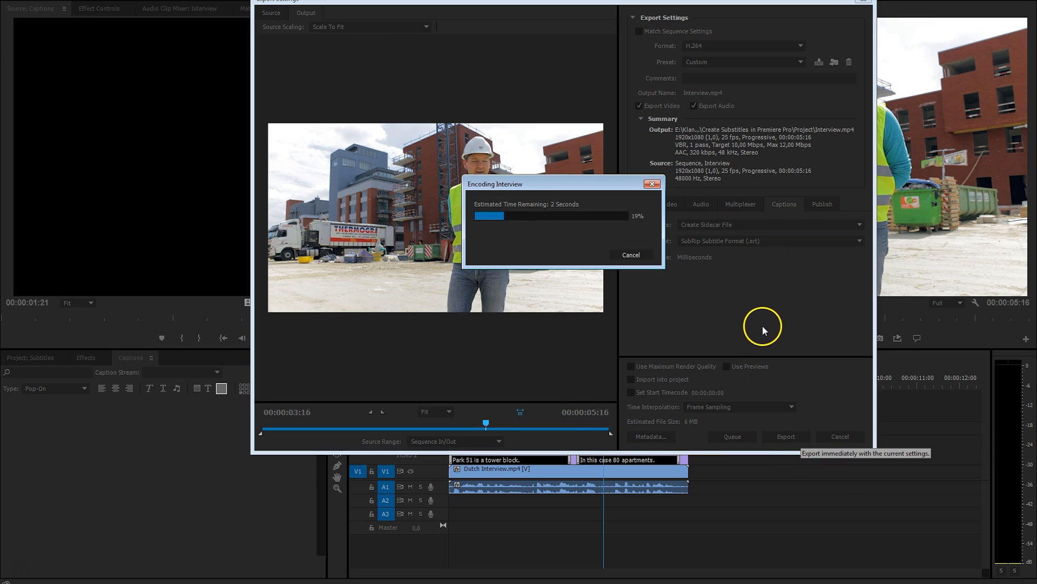
mouse_move(218, 529)
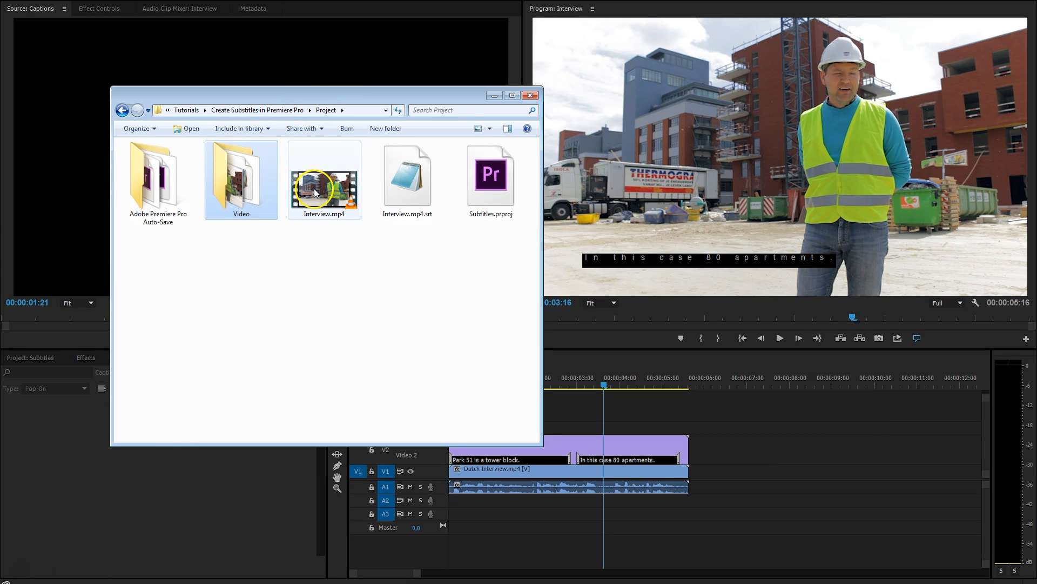
Step: Play the exported Interview.mp4 in VLC, toggle its subtitle track, then return to Premiere
click(407, 179)
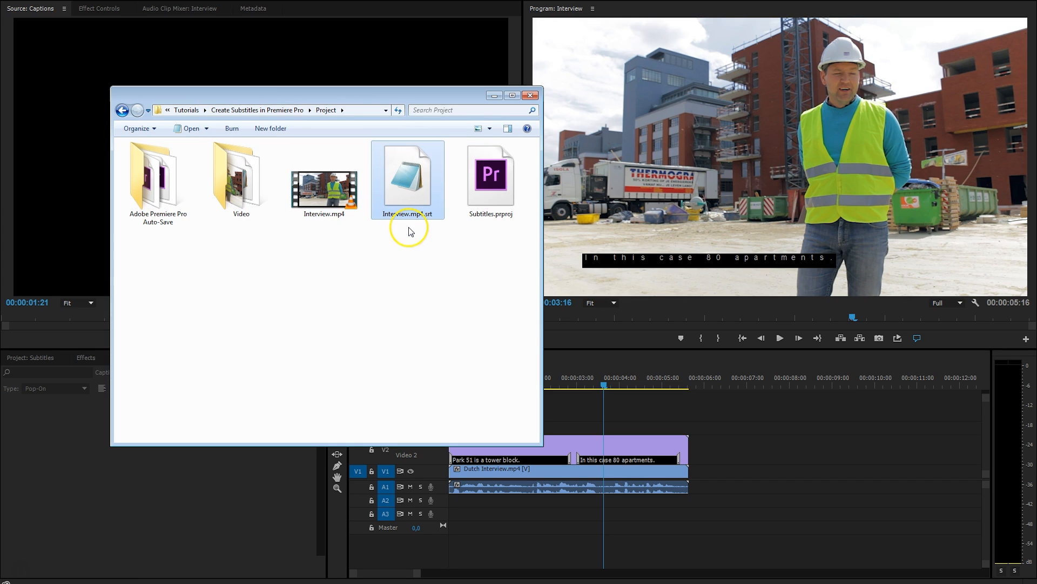
mouse_move(424, 223)
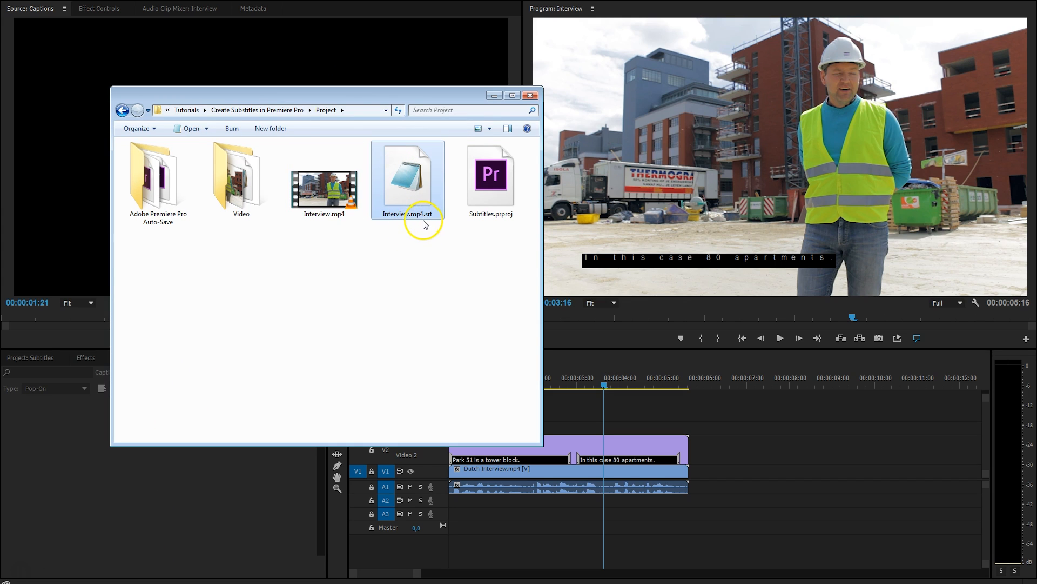
double_click(324, 189)
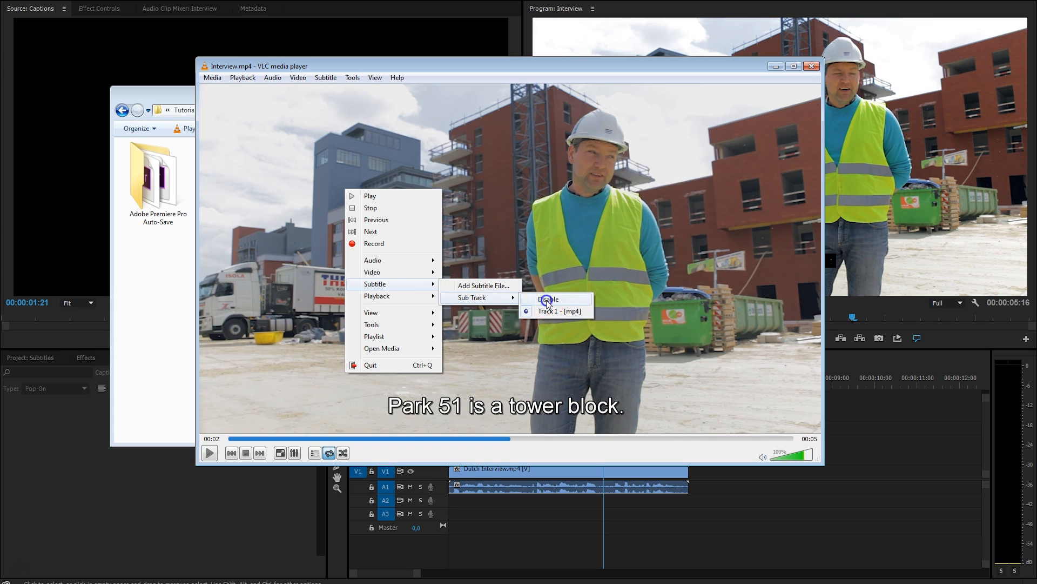
click(548, 299)
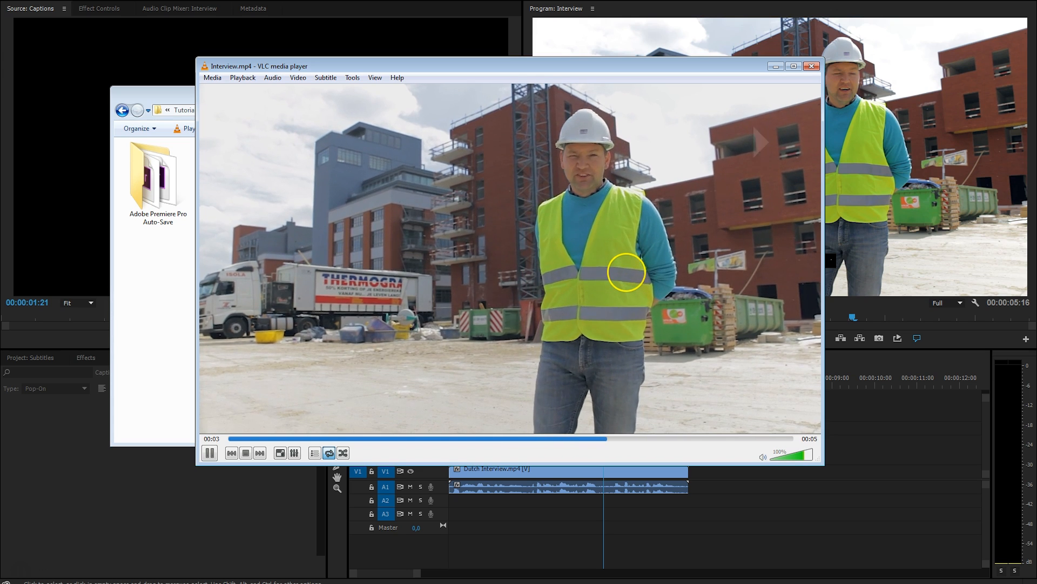
click(208, 453)
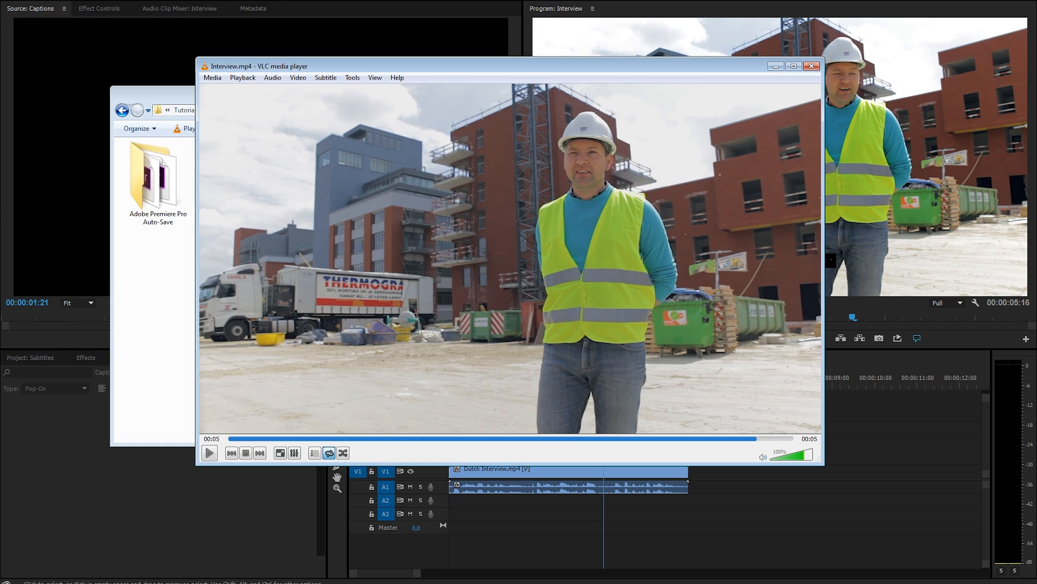
mouse_move(845, 53)
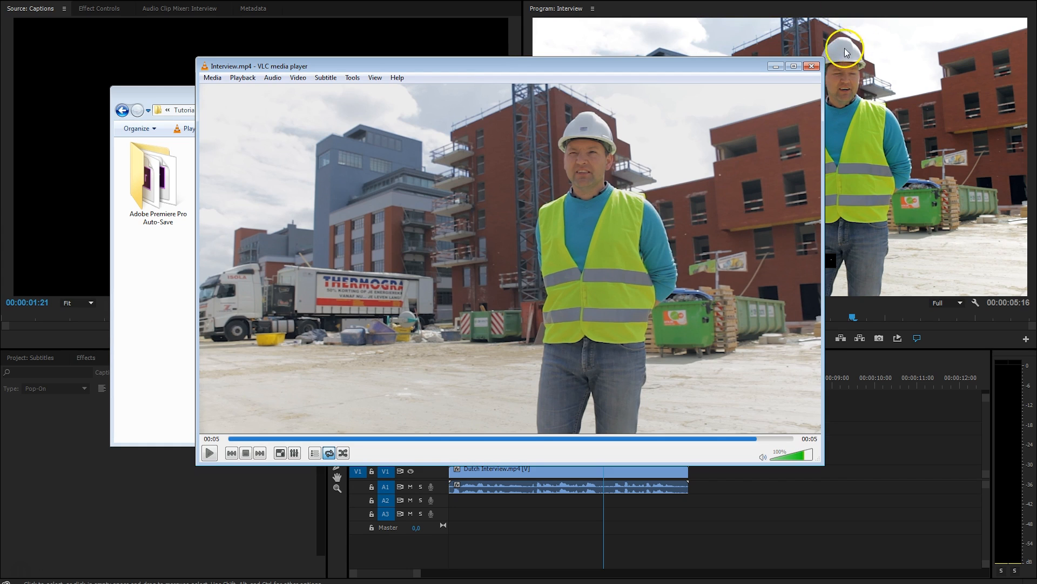
click(811, 65)
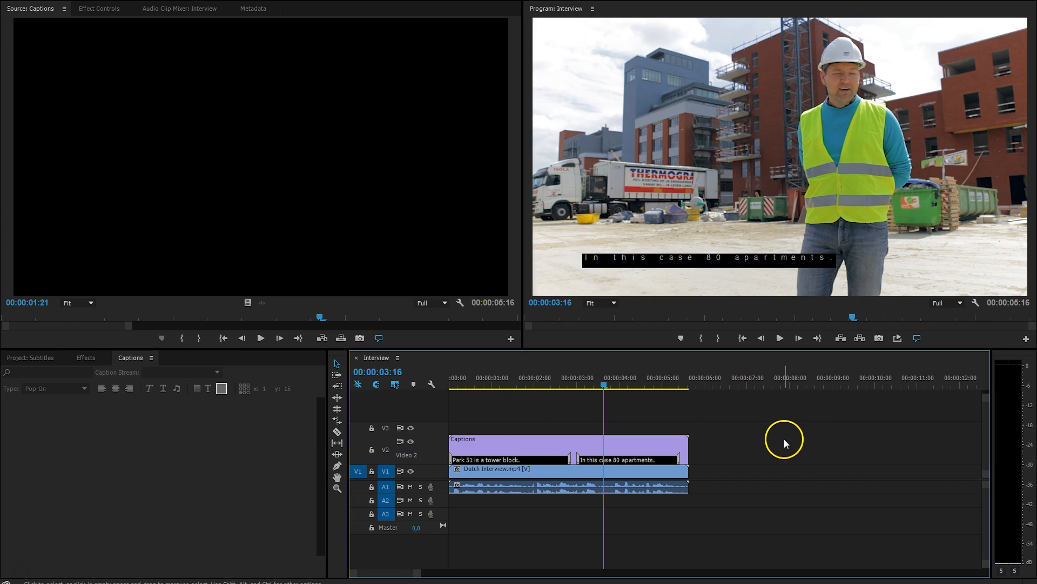
mouse_move(785, 444)
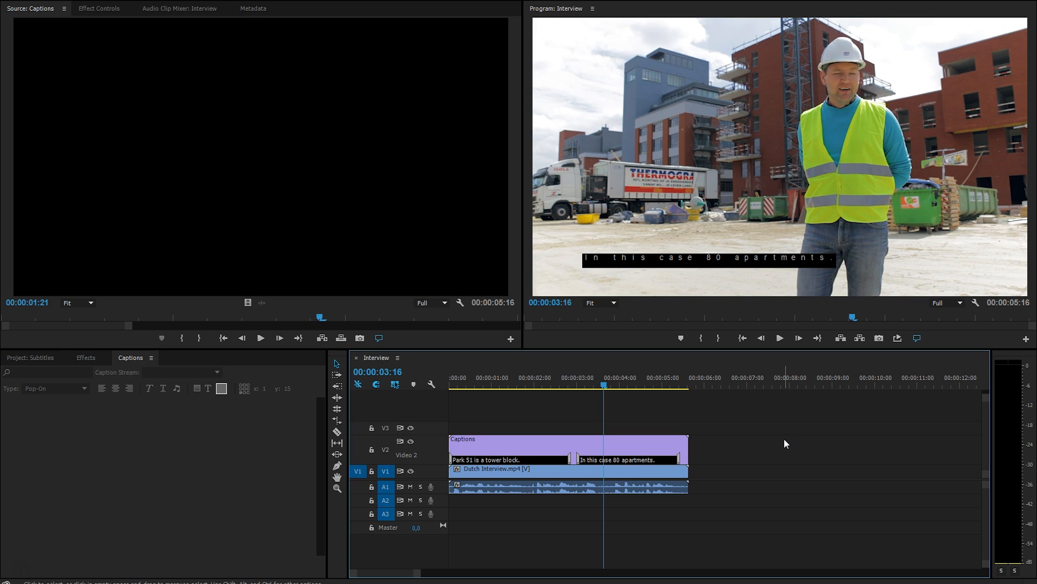